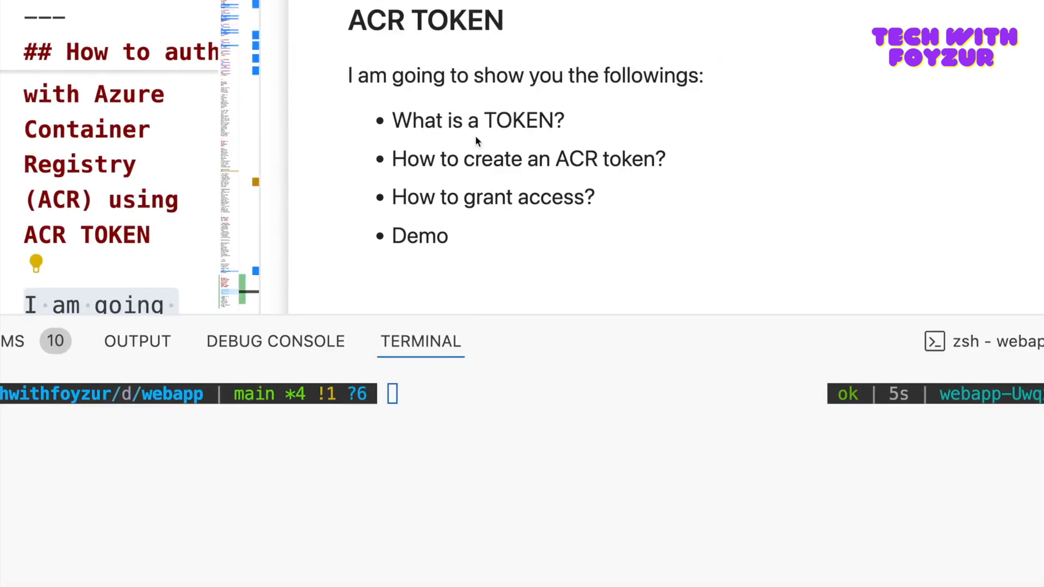
mouse_move(659, 34)
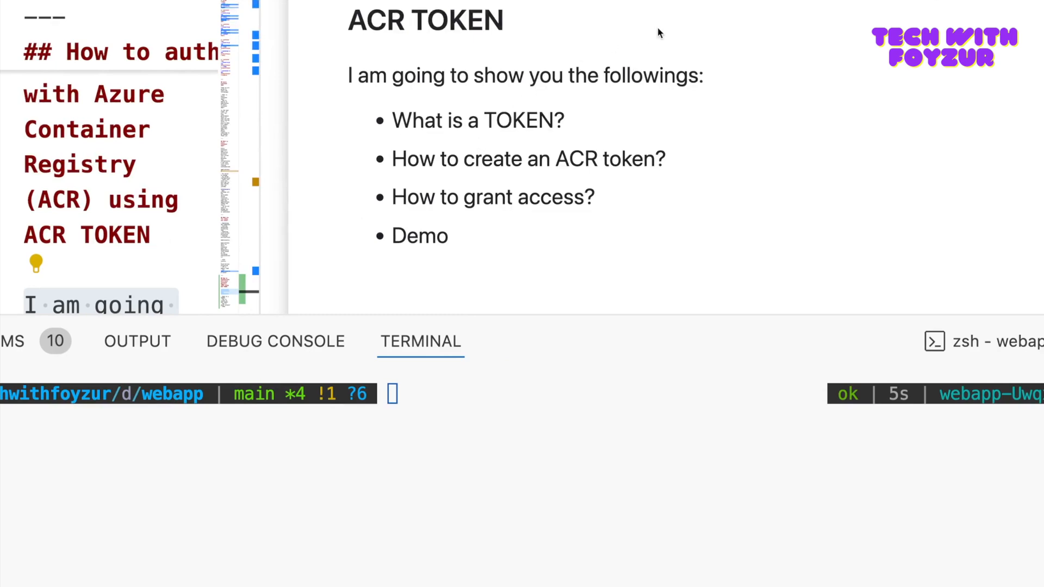
mouse_move(976, 6)
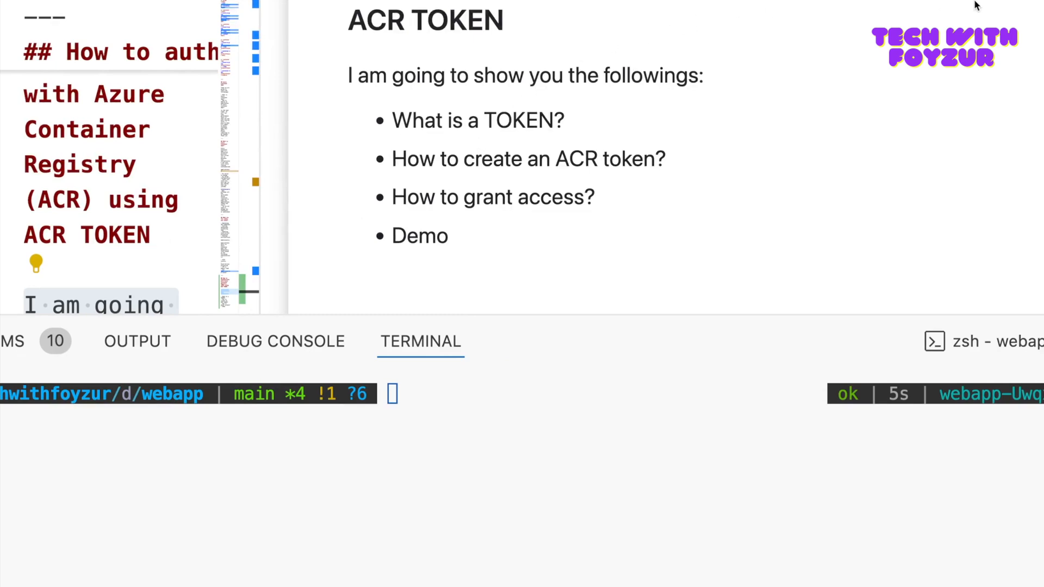
mouse_move(413, 55)
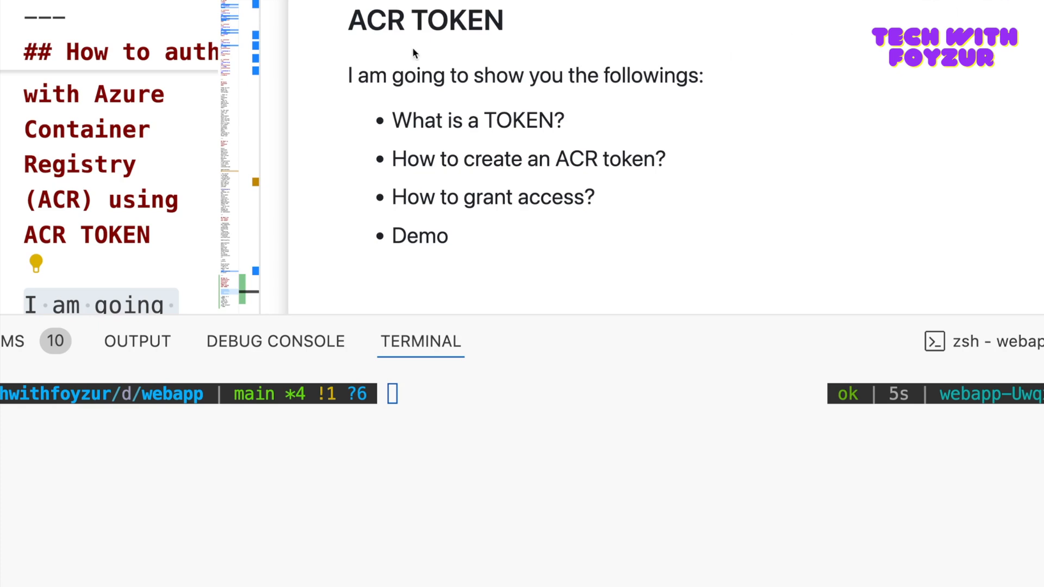
mouse_move(351, 79)
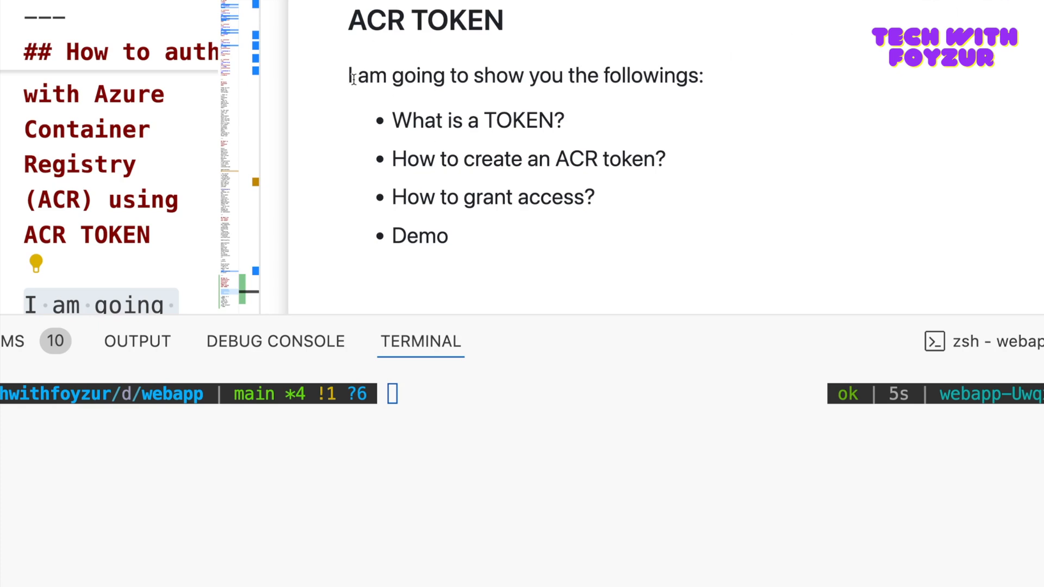
mouse_move(421, 143)
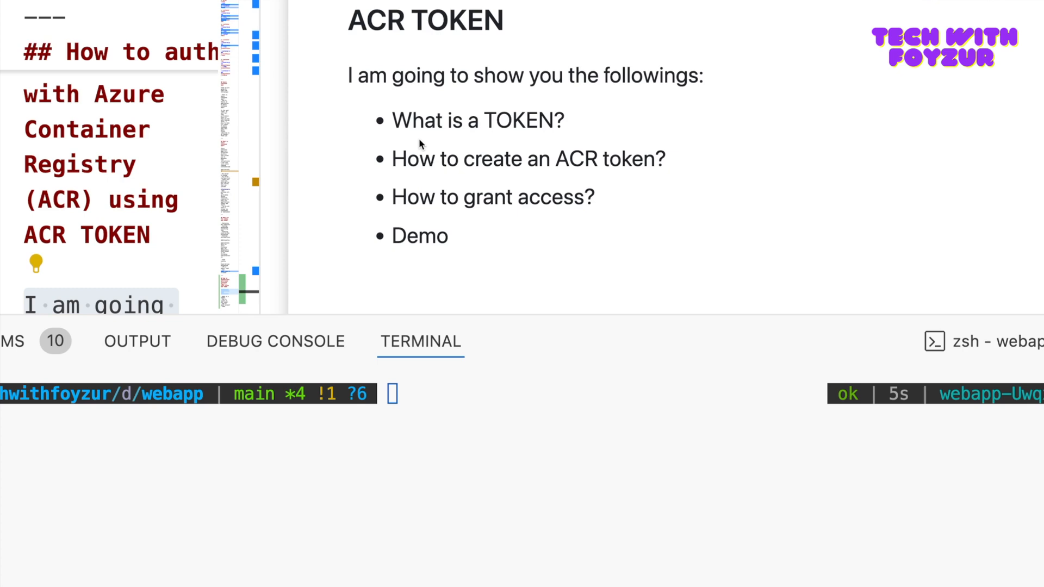
mouse_move(432, 232)
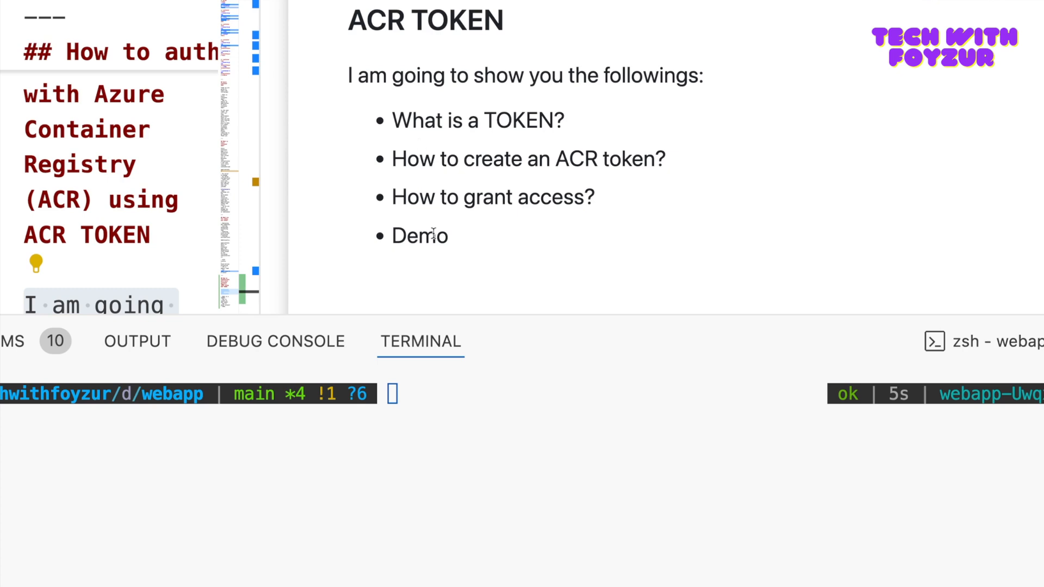
mouse_move(498, 179)
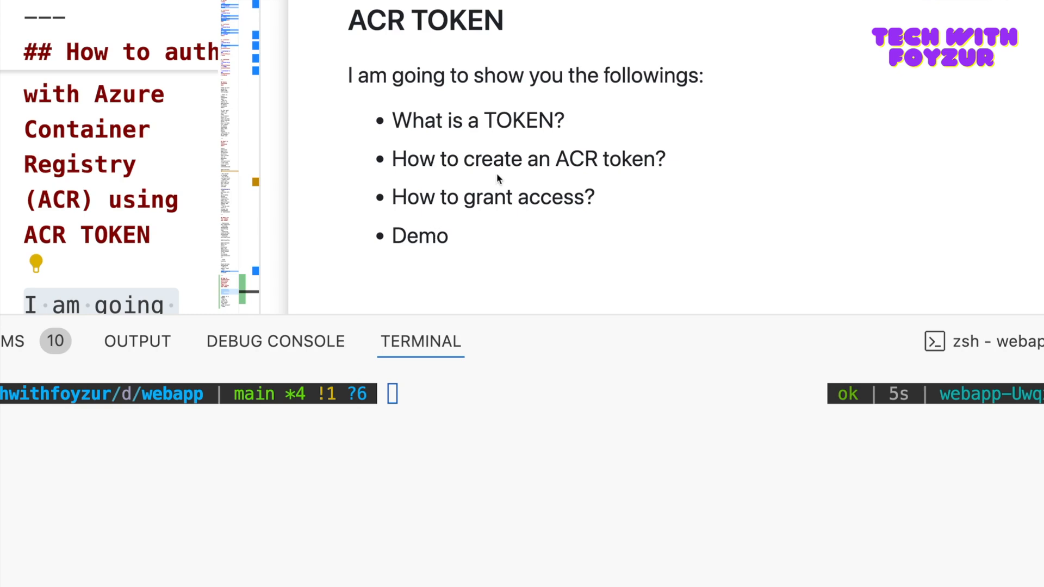
mouse_move(489, 118)
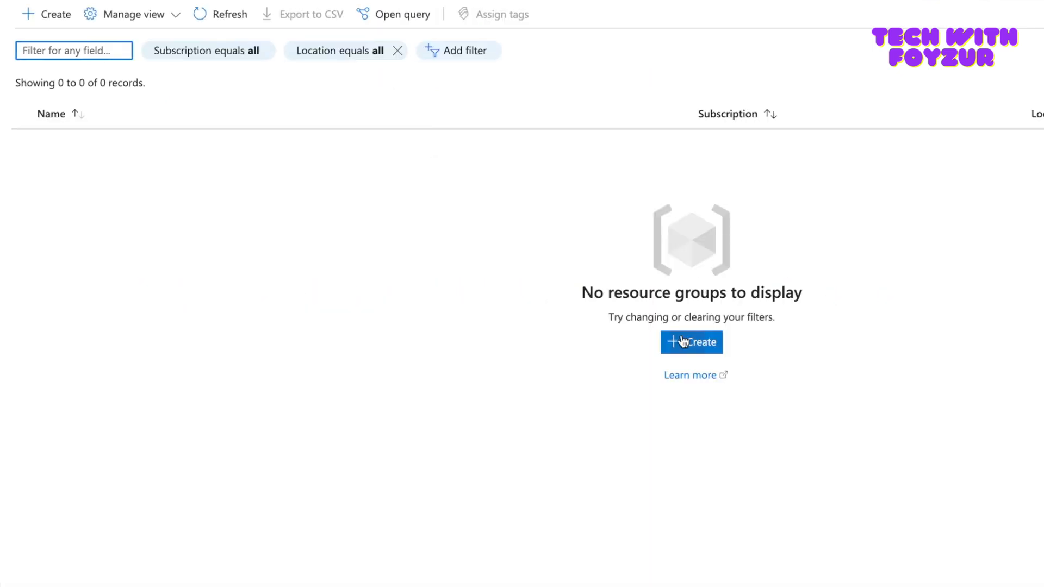
- Start a new resource group and begin entering its name ('te')
left_click(691, 341)
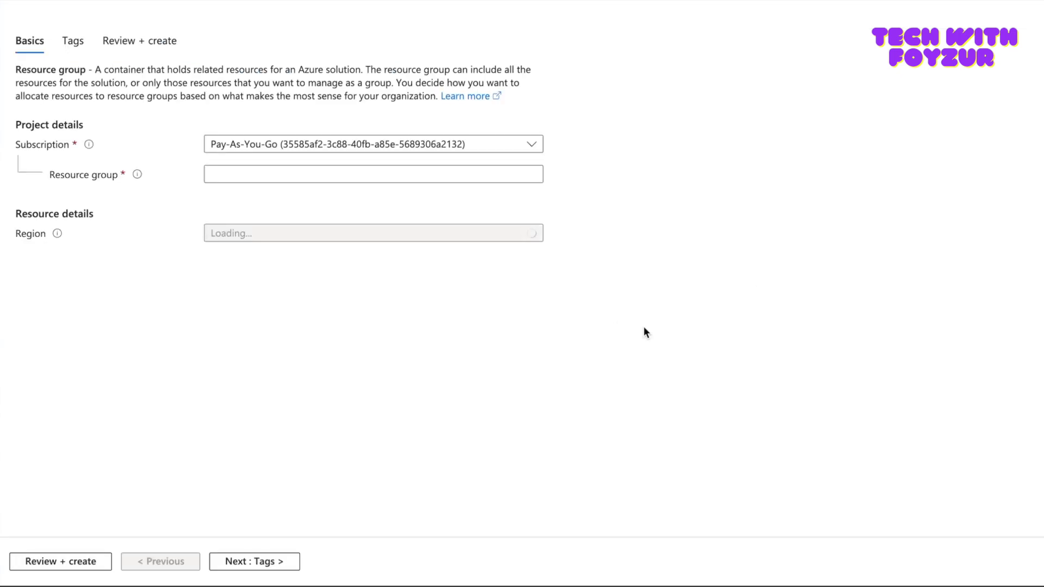
type("te")
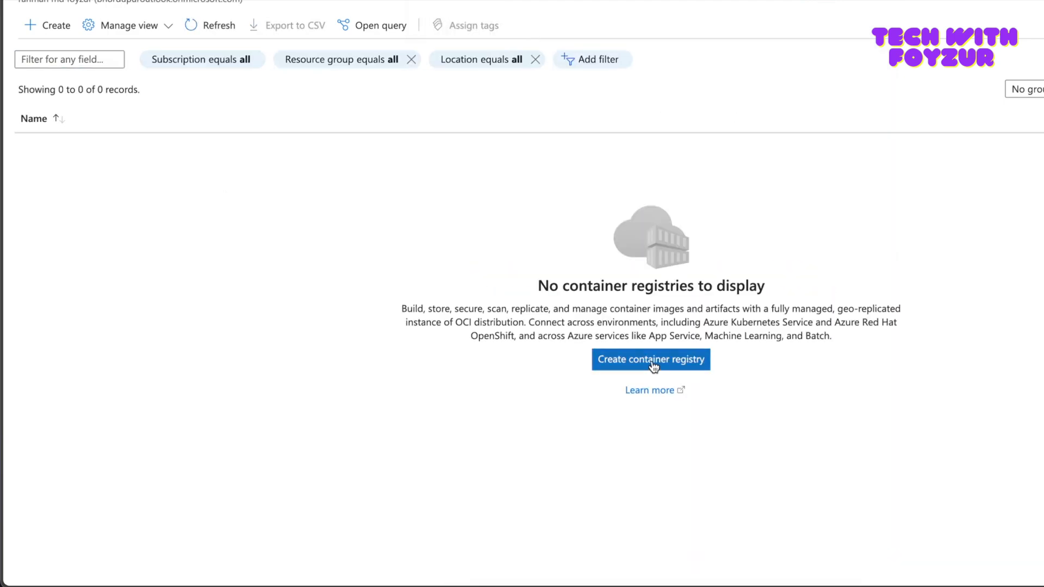
- Start a new container registry named techwithfoyzur
left_click(651, 360)
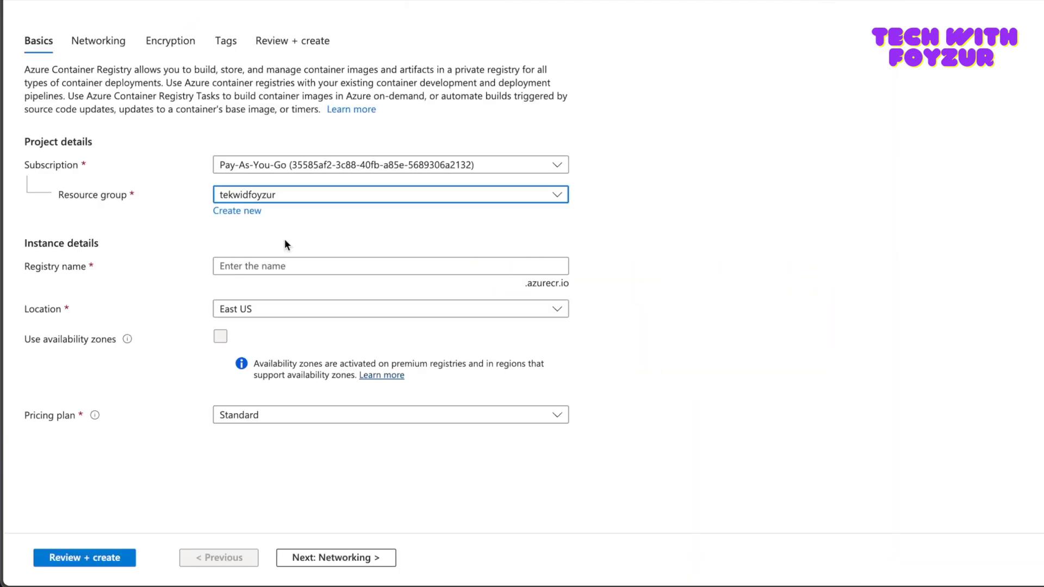
left_click(391, 265)
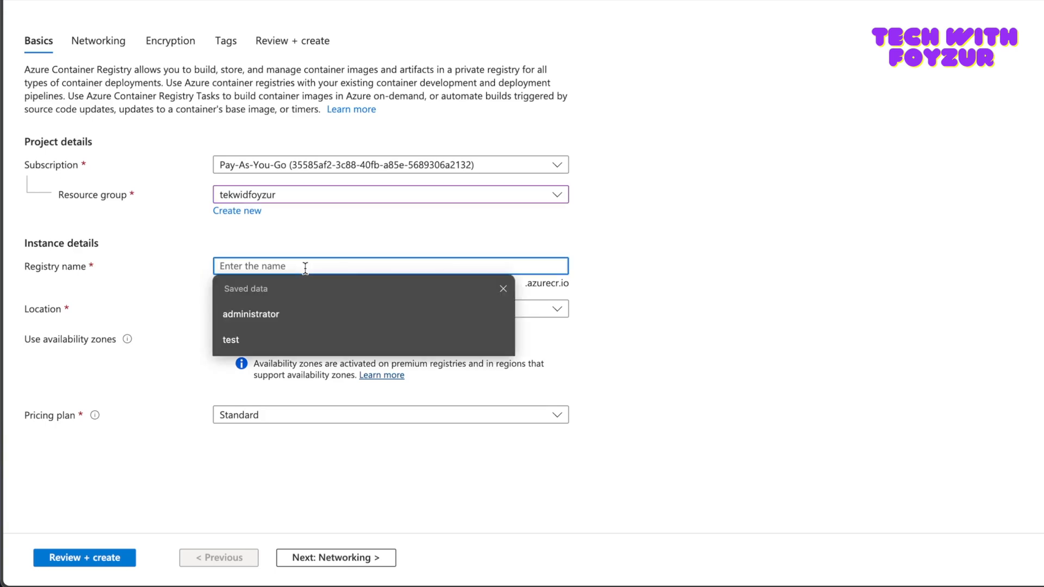
type("techw")
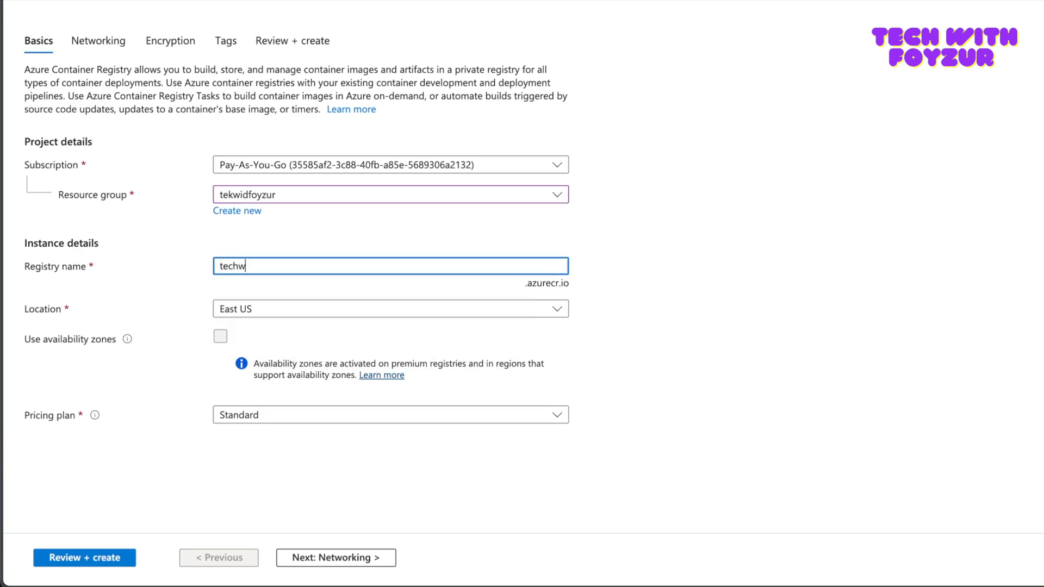
type("ithfoyzur")
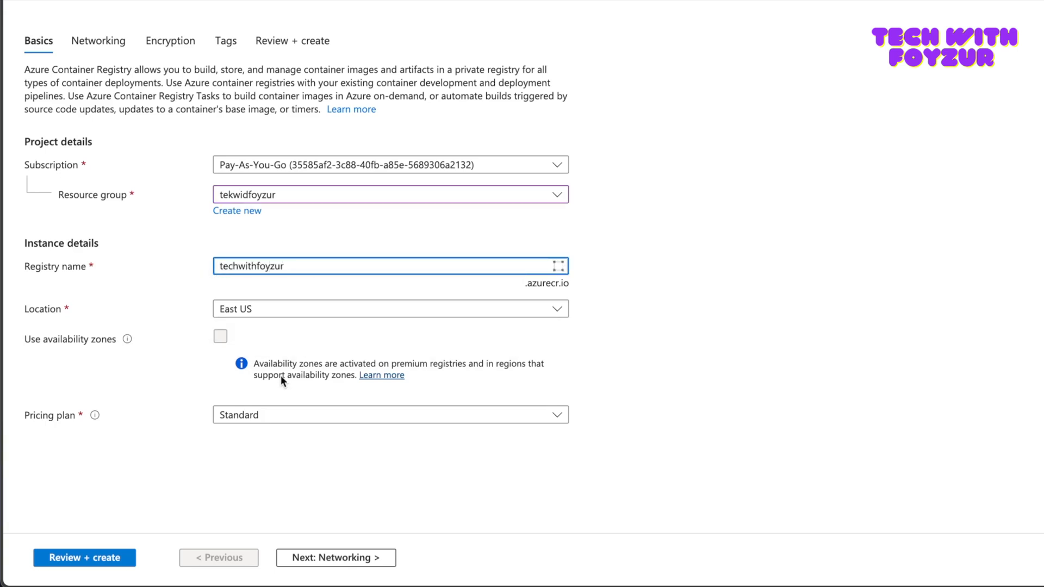
- Choose the Basic pricing plan and submit the validated registry for creation
left_click(390, 414)
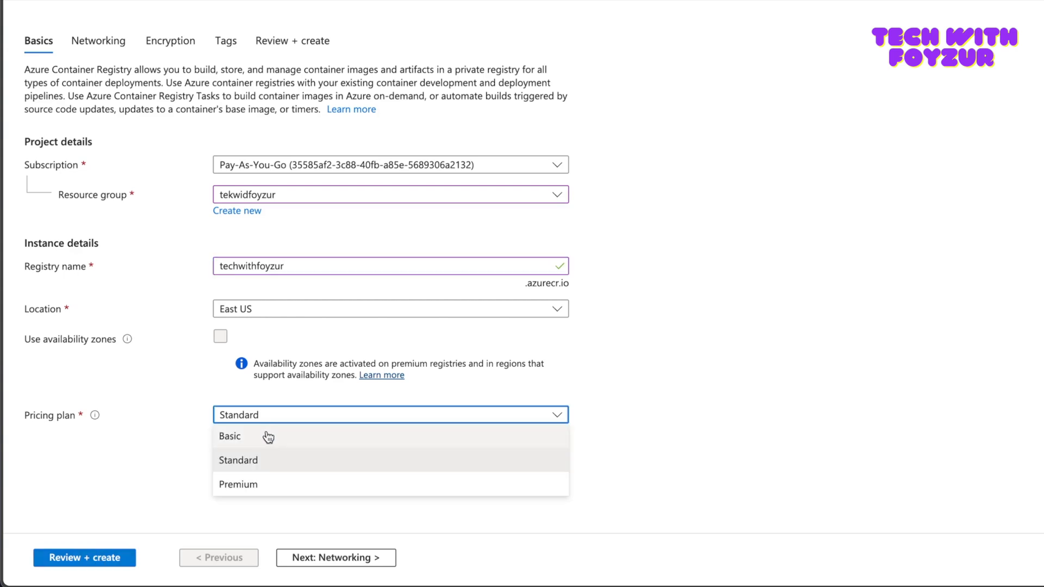
left_click(229, 436)
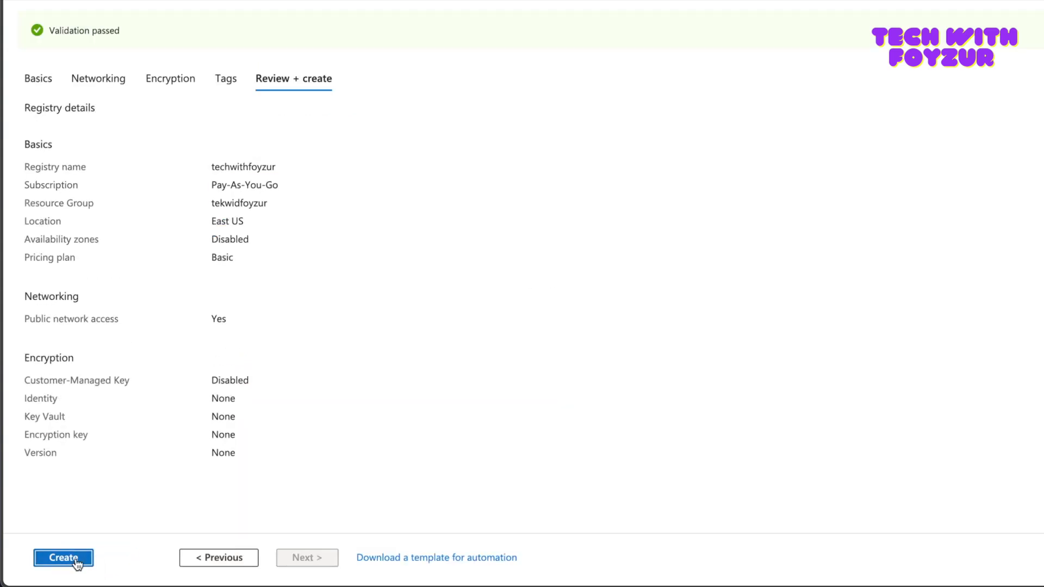
left_click(99, 40)
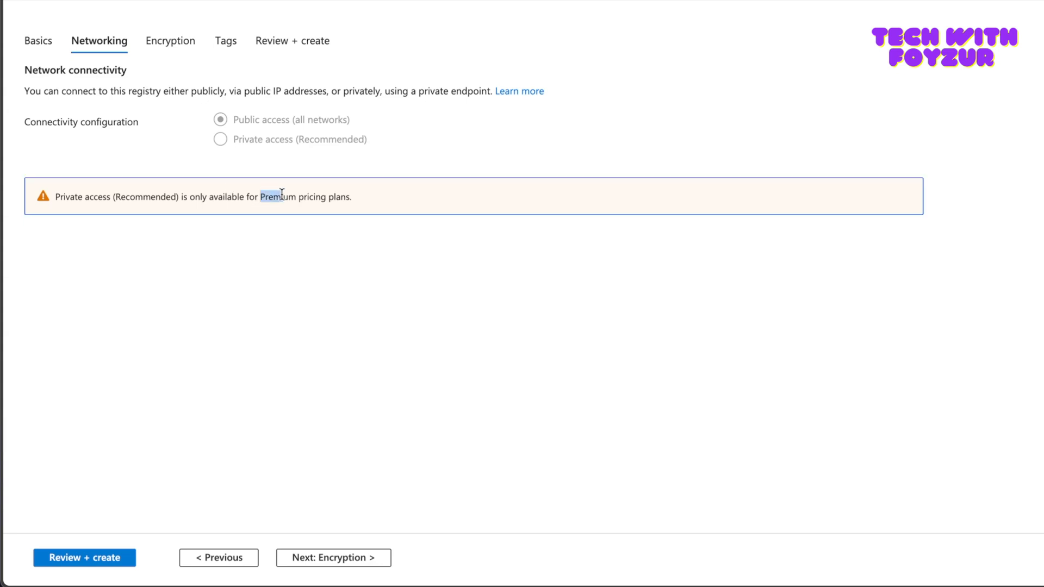
left_click(84, 557)
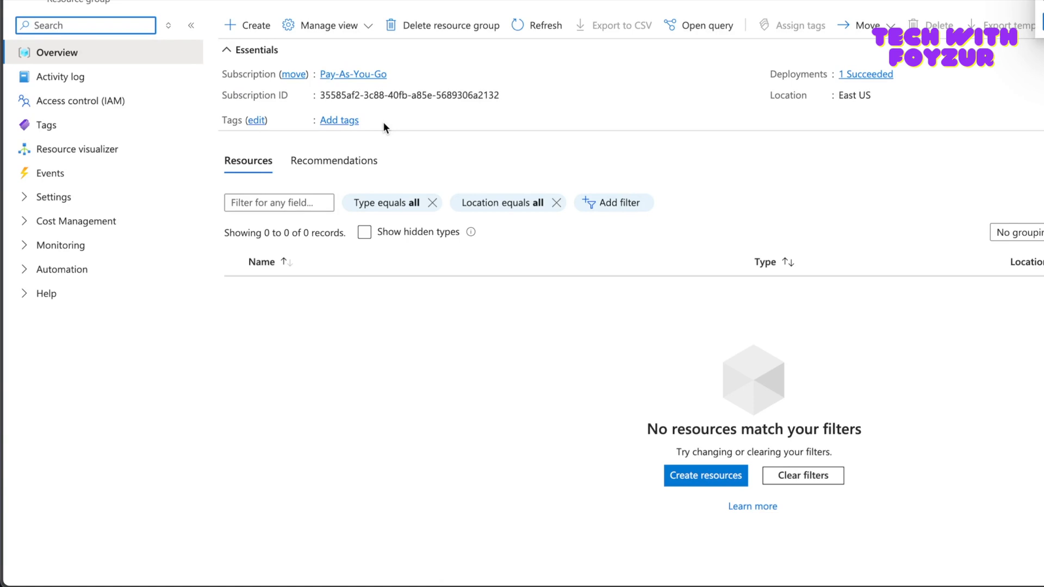
- Find Container registries via portal search and open the techwithfoyzur registry
left_click(85, 25)
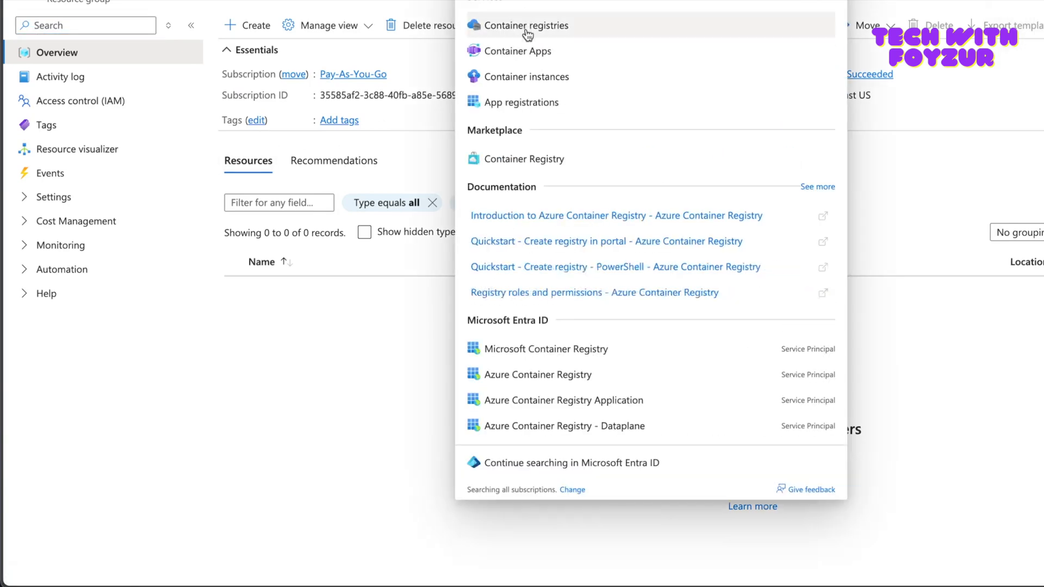
left_click(526, 25)
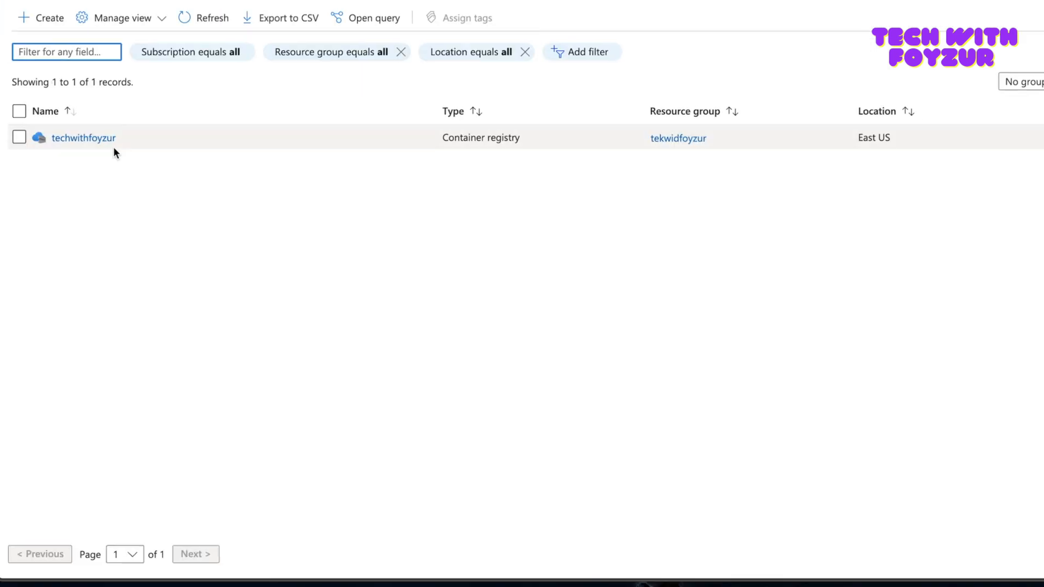
mouse_move(83, 138)
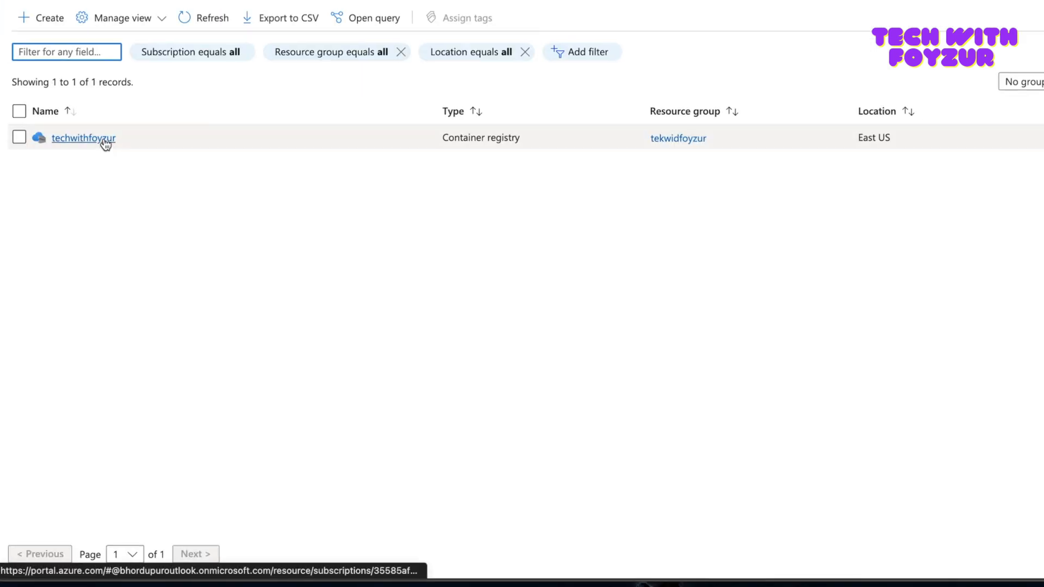
left_click(84, 138)
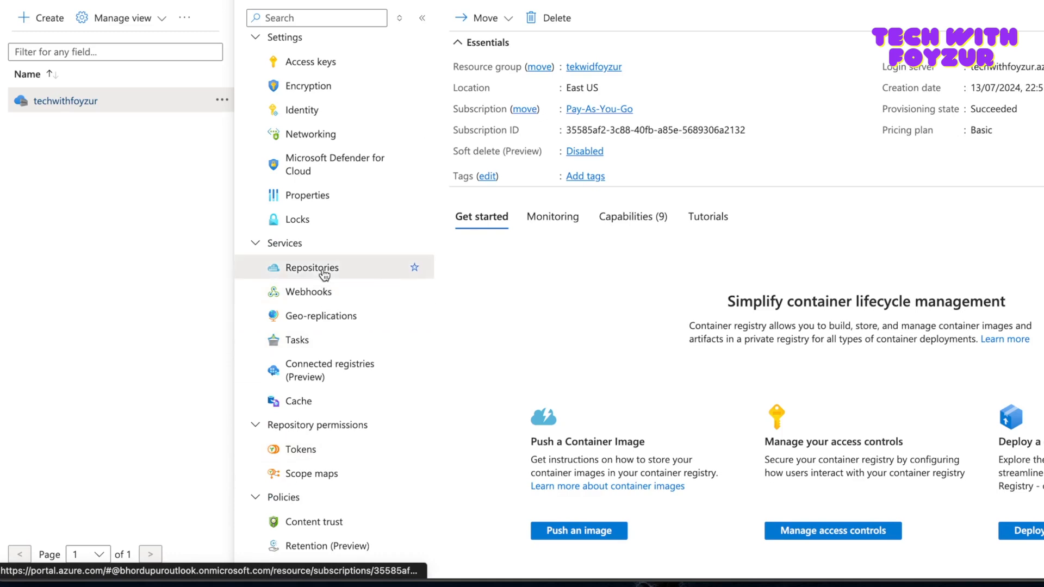
- Review the registry's empty Repositories, its Scope maps, and land on the Tokens list
left_click(312, 267)
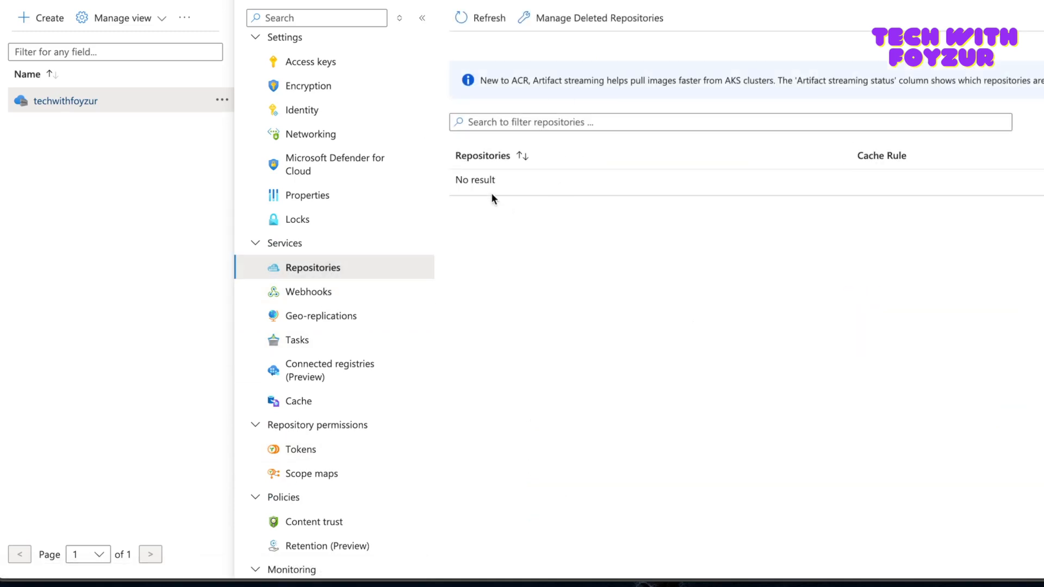
scroll("down", 3)
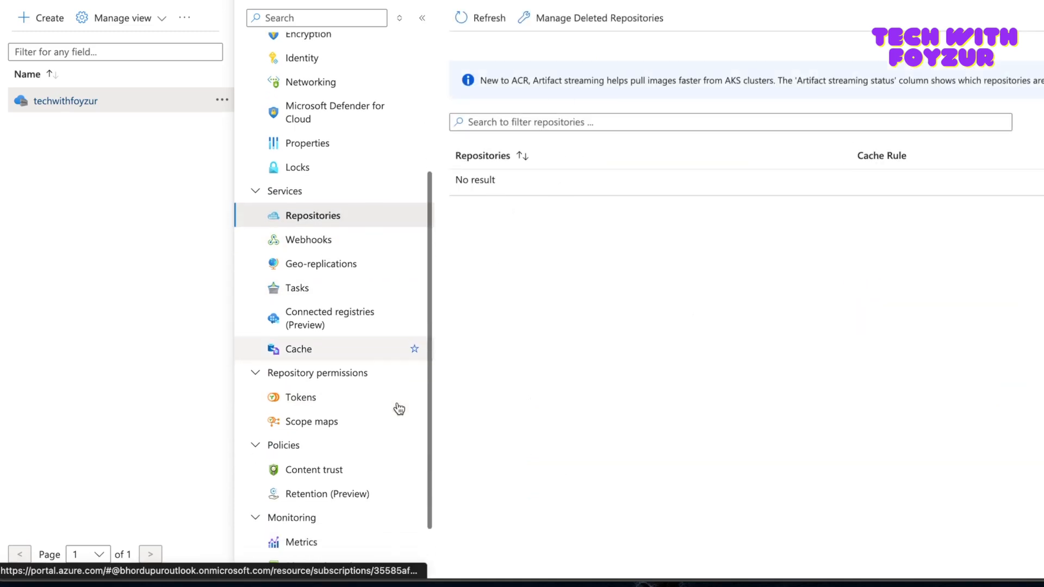
left_click(300, 397)
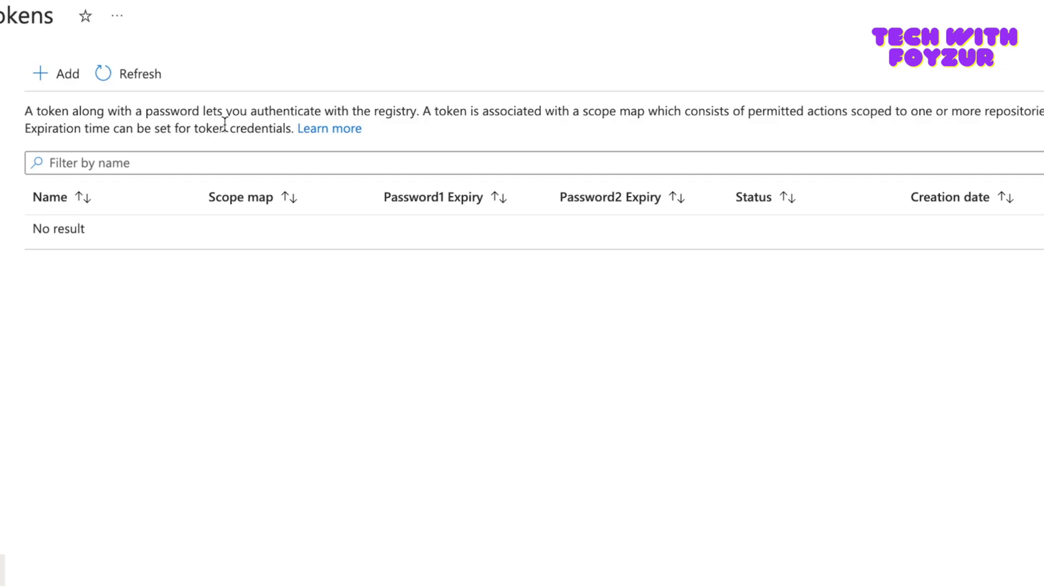
mouse_move(399, 119)
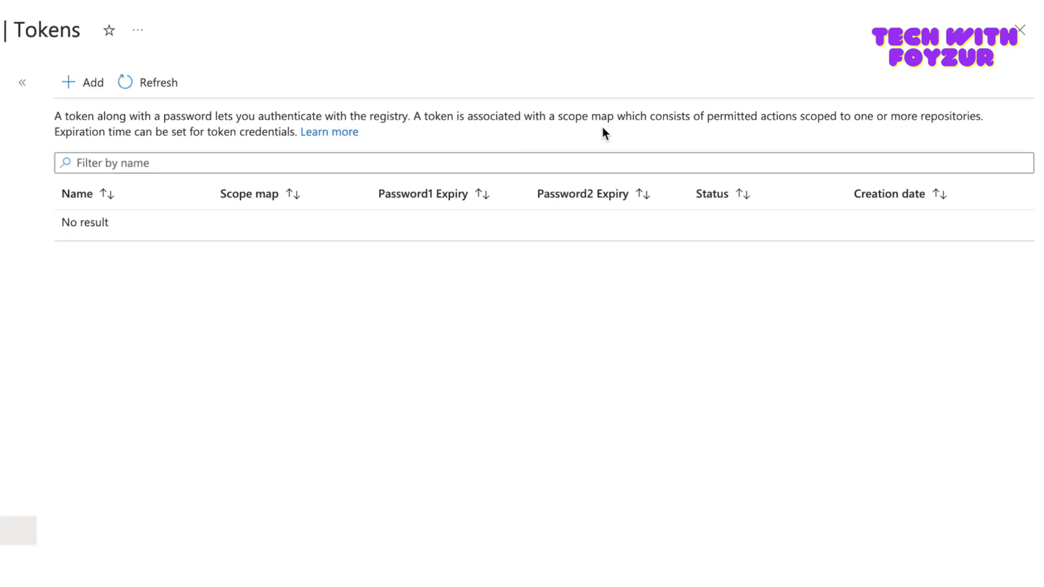
left_click(22, 82)
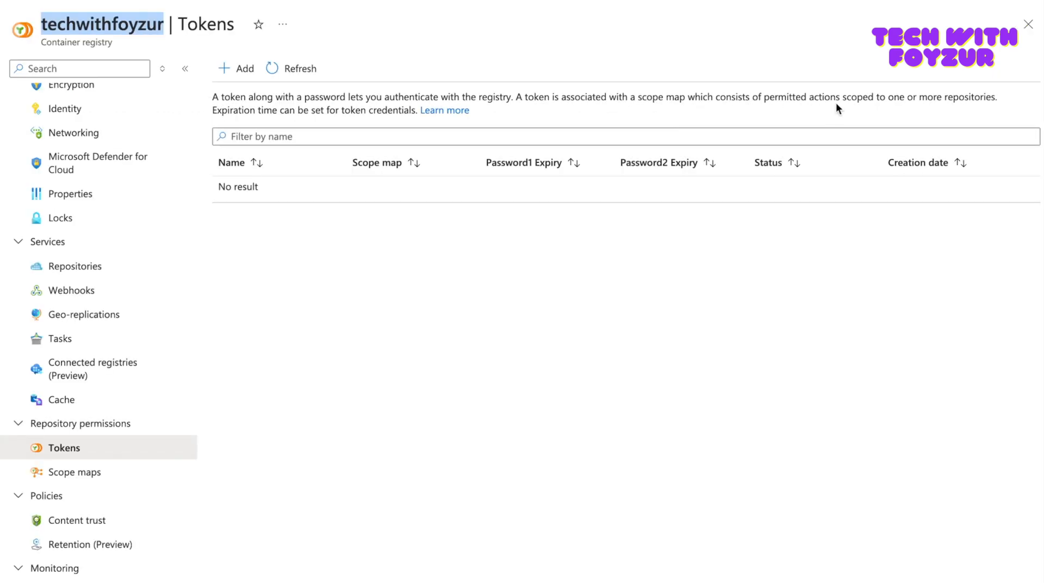
mouse_move(875, 101)
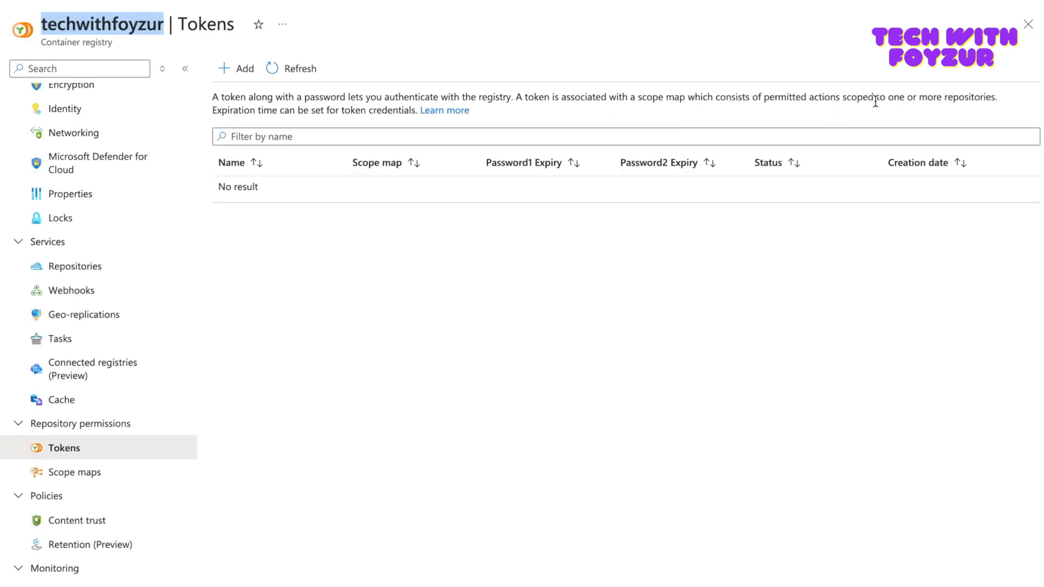
left_click(75, 472)
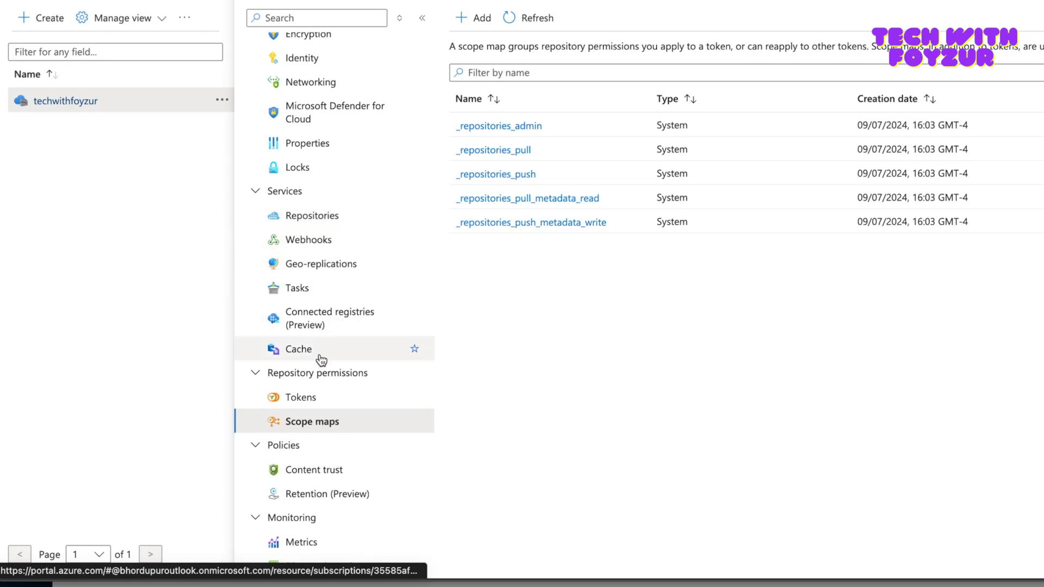
left_click(300, 397)
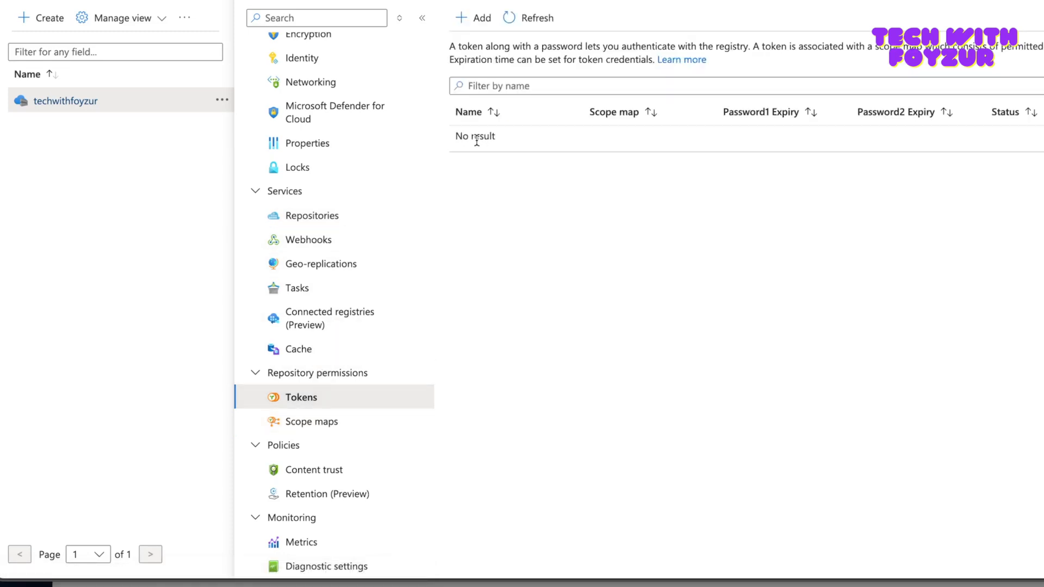
- Add a new token named testing using the _repositories_pull scope map
left_click(471, 17)
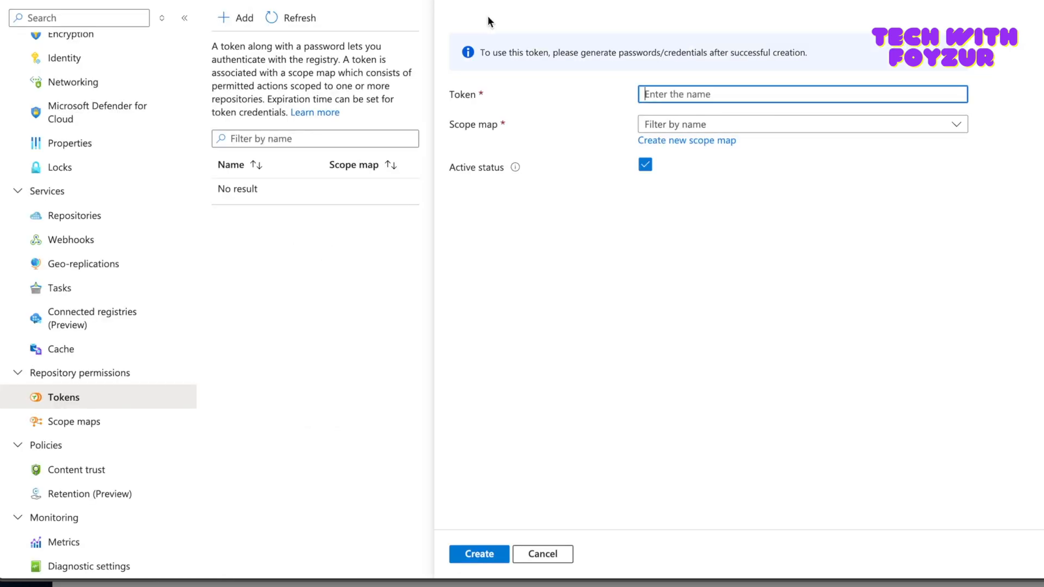
type("t")
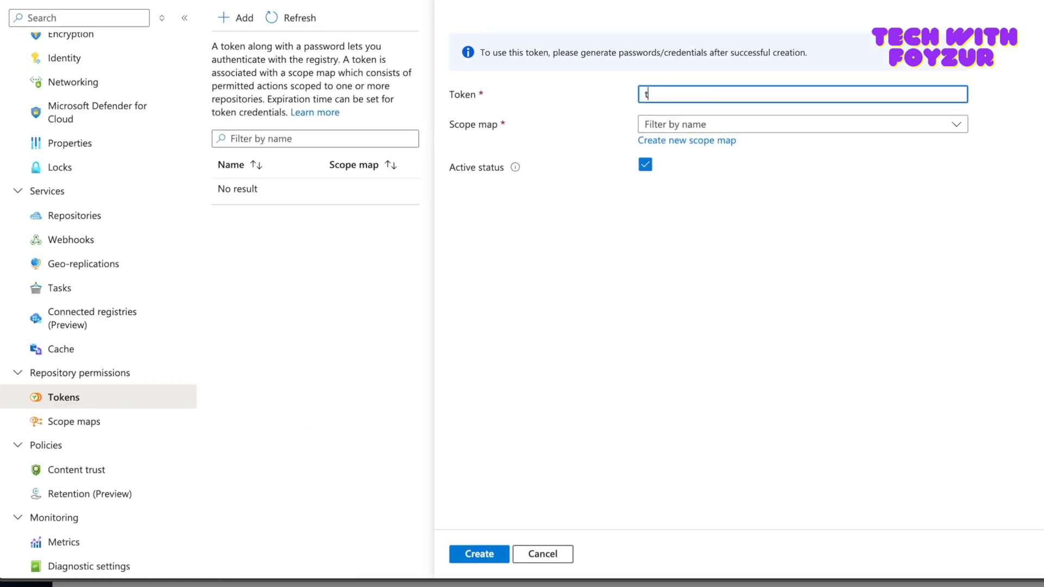
type("esting")
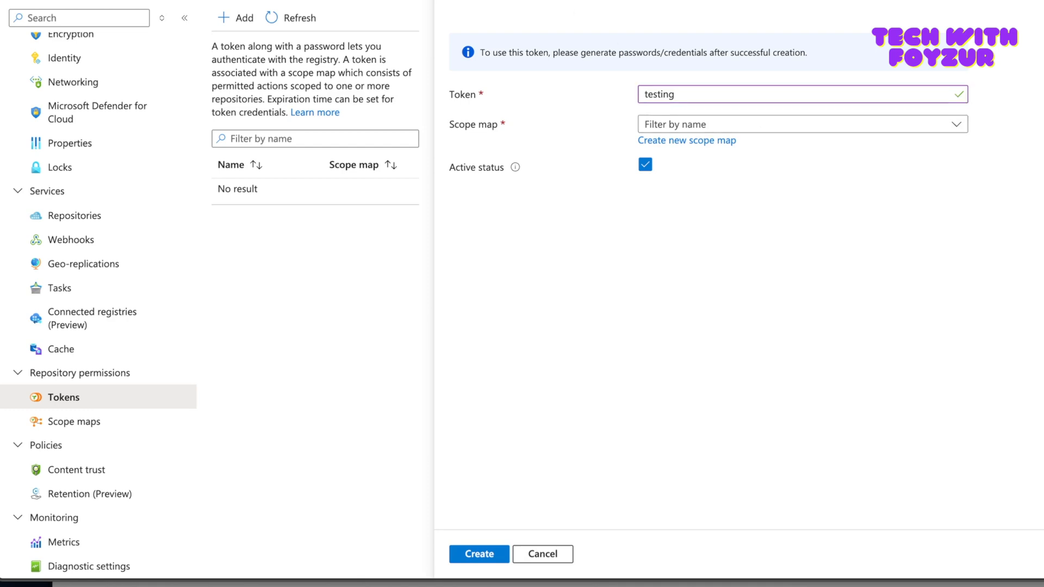
mouse_move(493, 132)
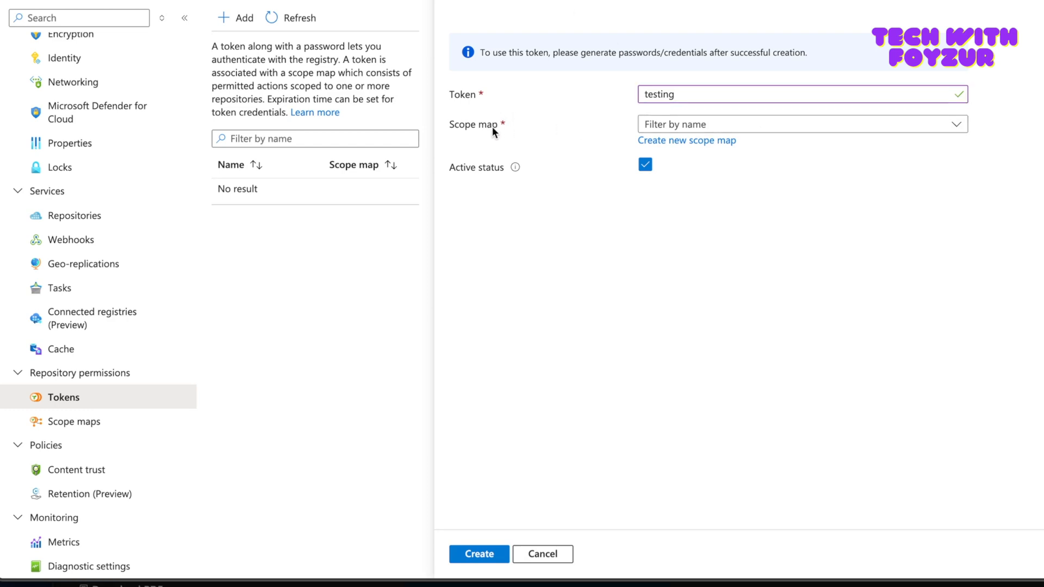
left_click(799, 124)
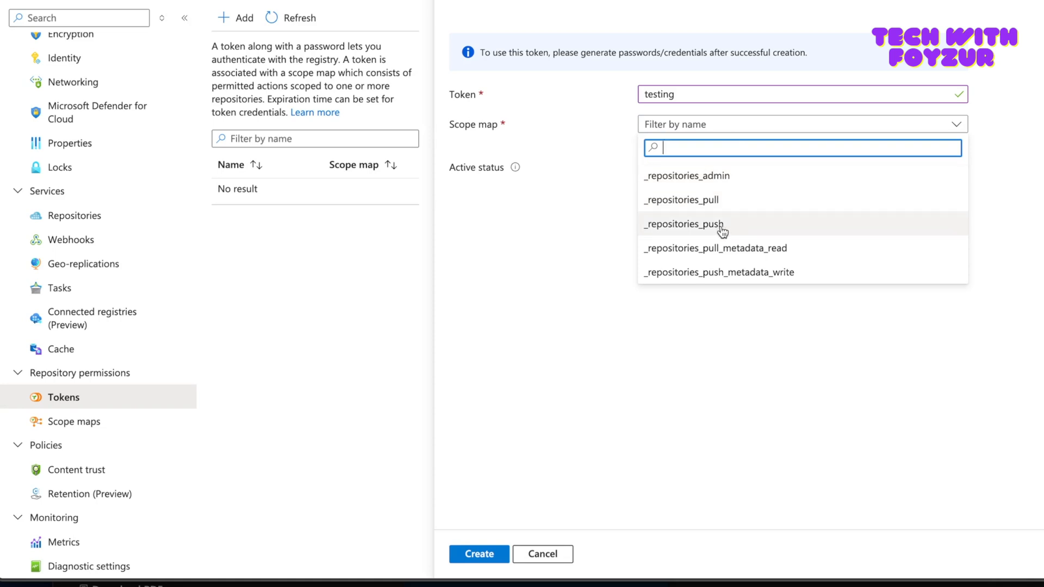
left_click(680, 200)
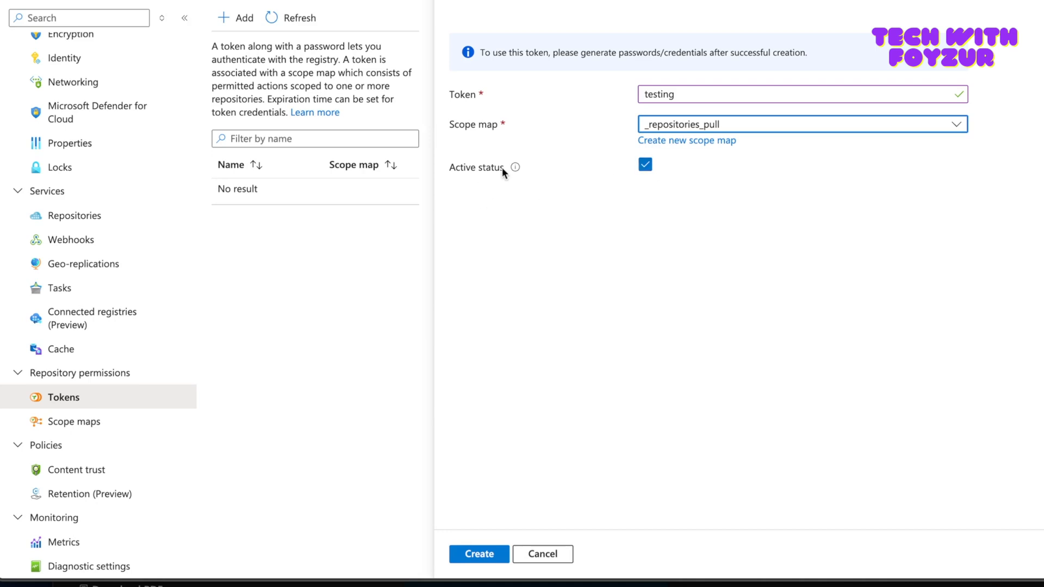
- Toggle the status, leave the token active, and create the testing token
left_click(645, 164)
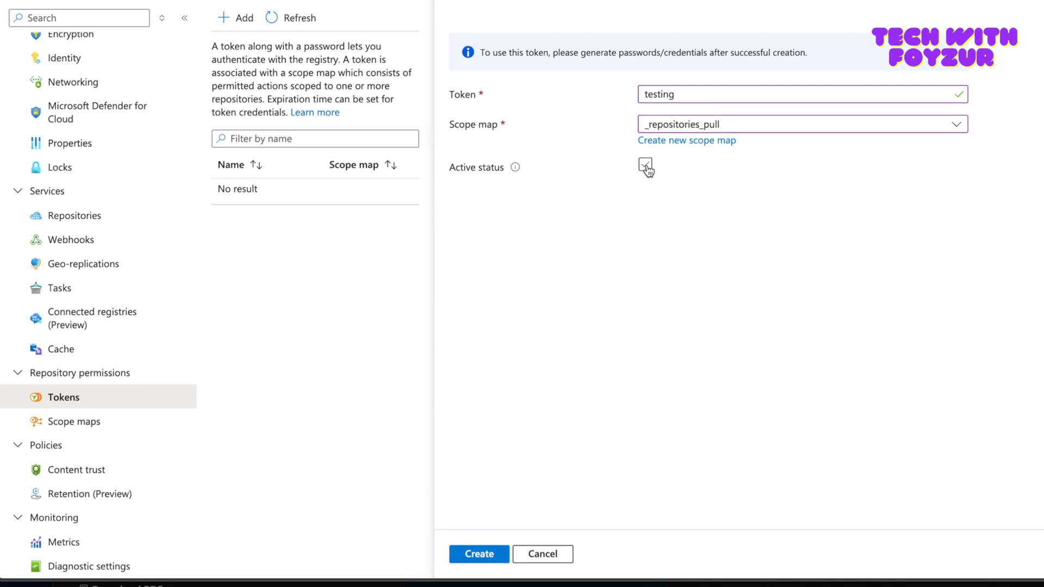
left_click(645, 164)
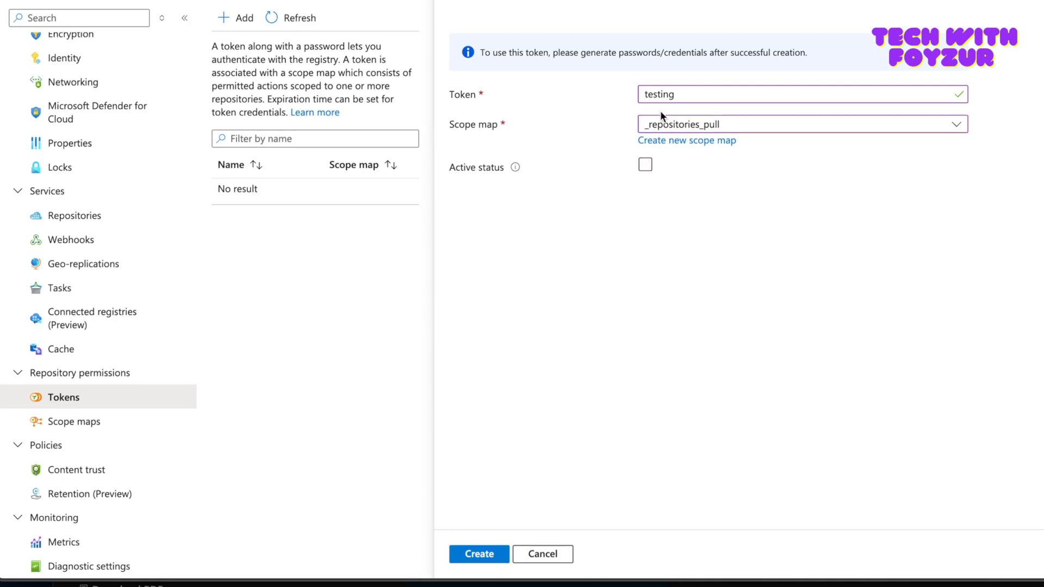
mouse_move(543, 445)
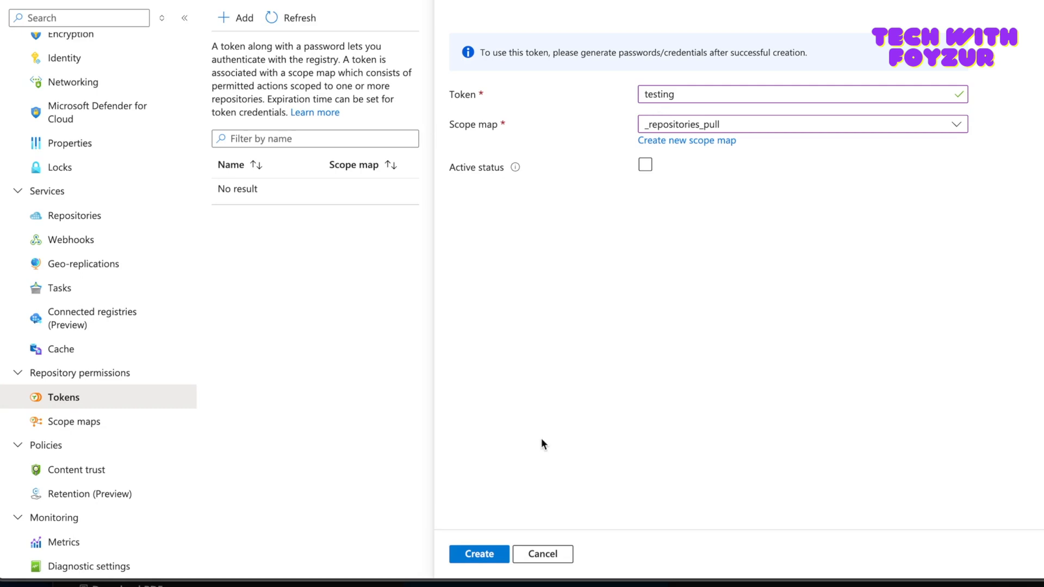
left_click(645, 164)
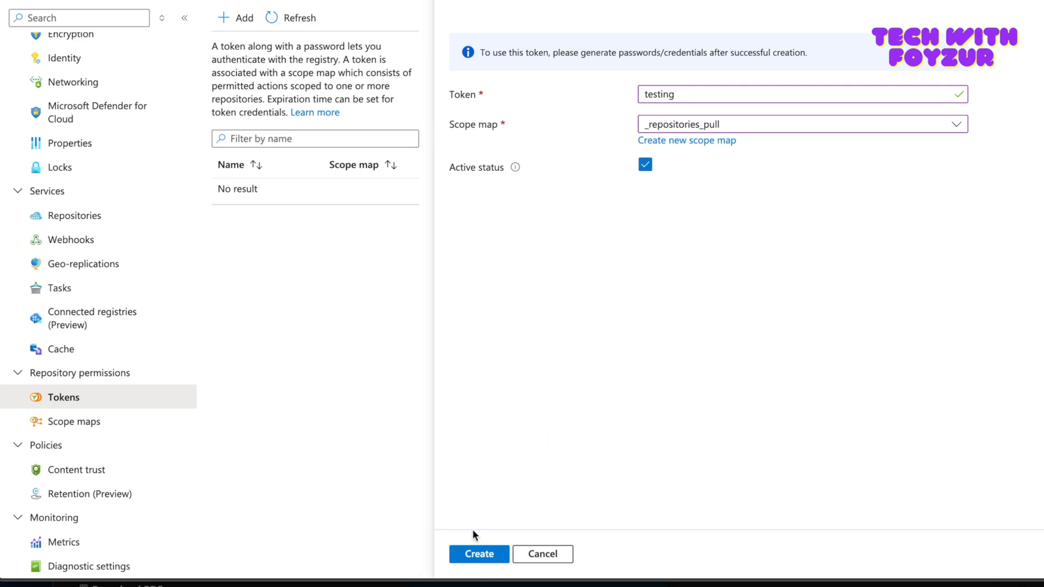
left_click(478, 553)
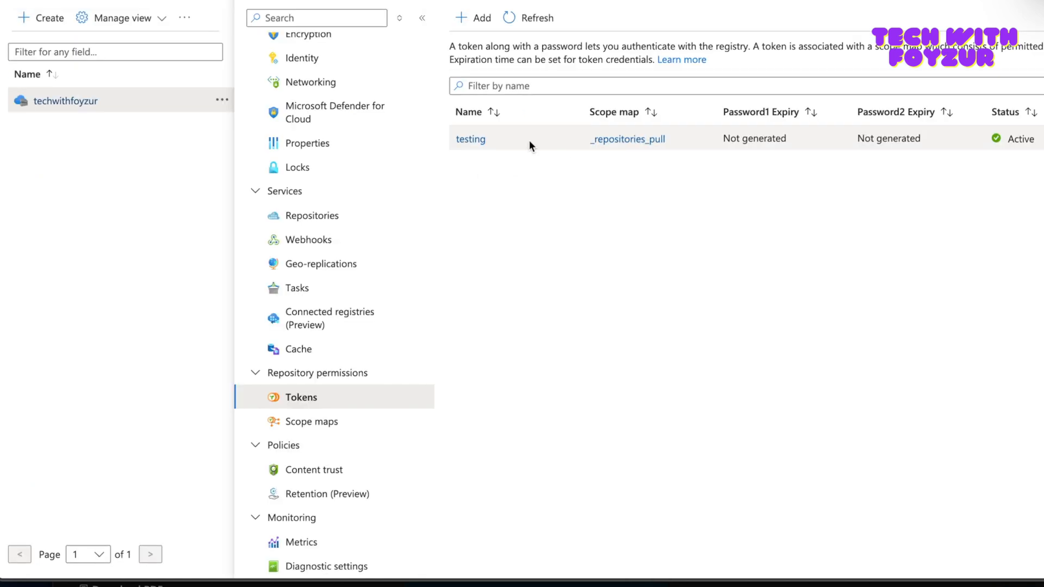
mouse_move(669, 157)
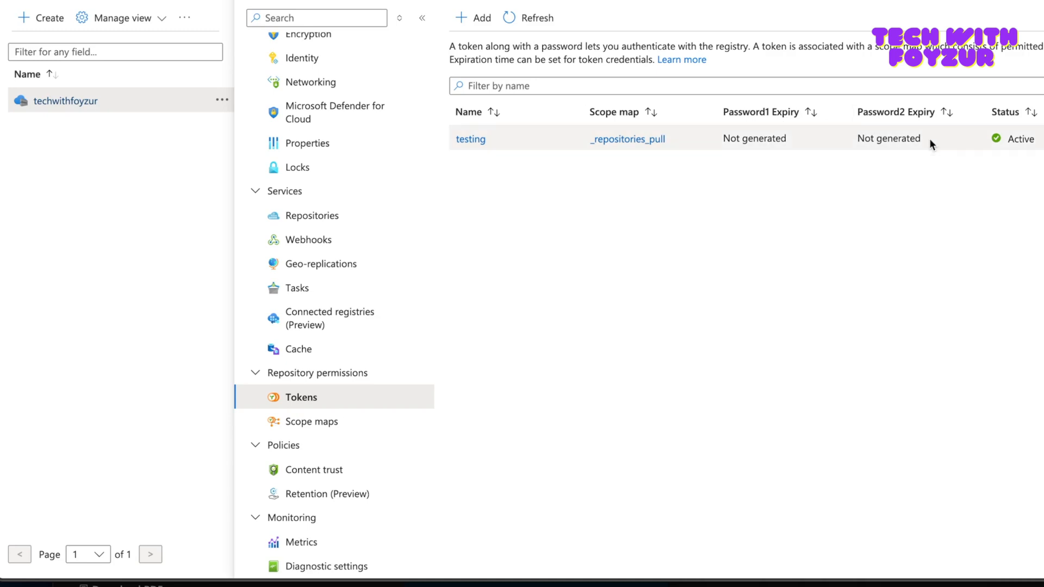
mouse_move(706, 124)
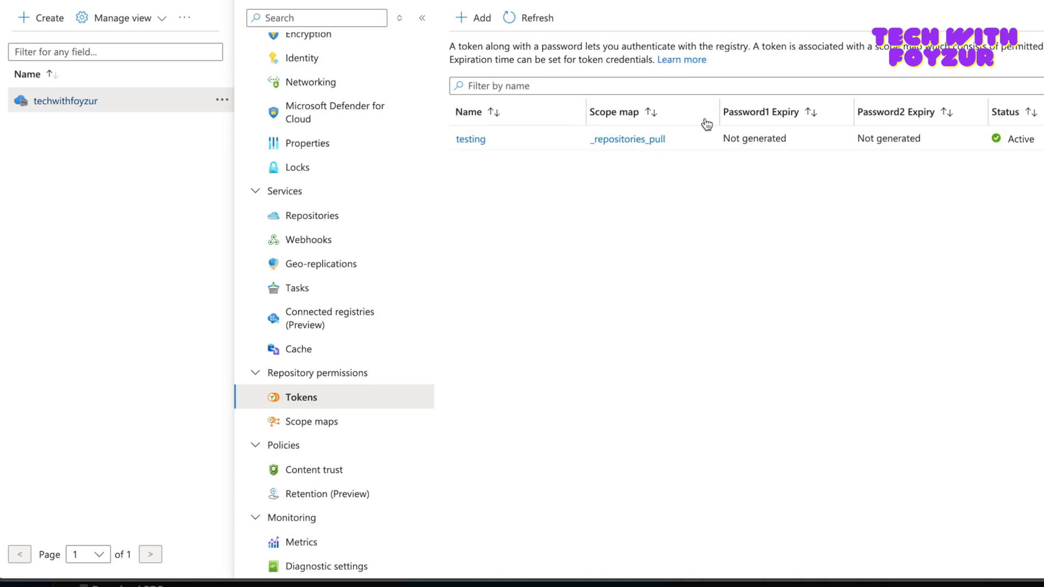
- Add another token and name it second
left_click(472, 17)
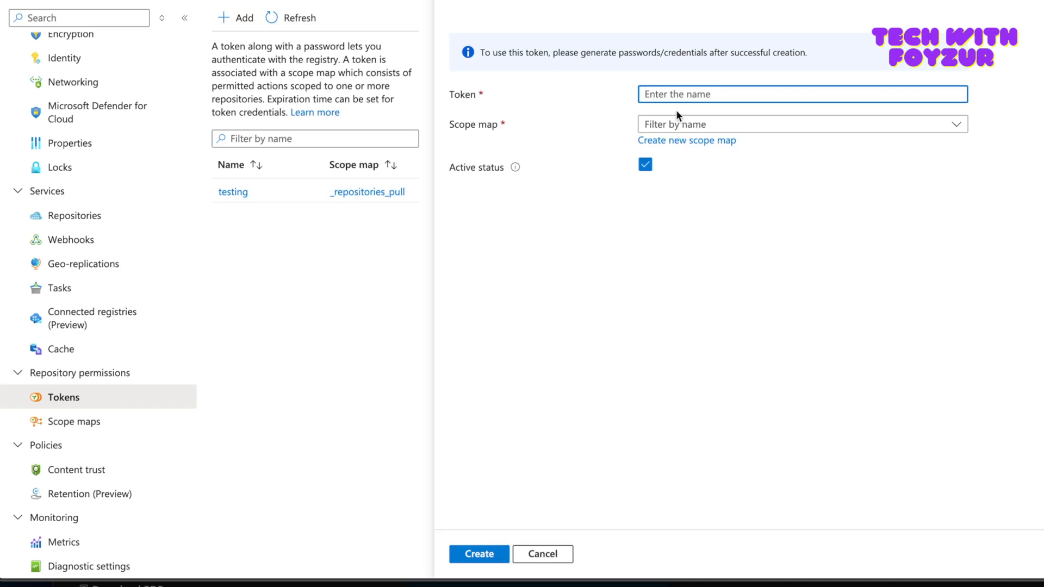
type("second")
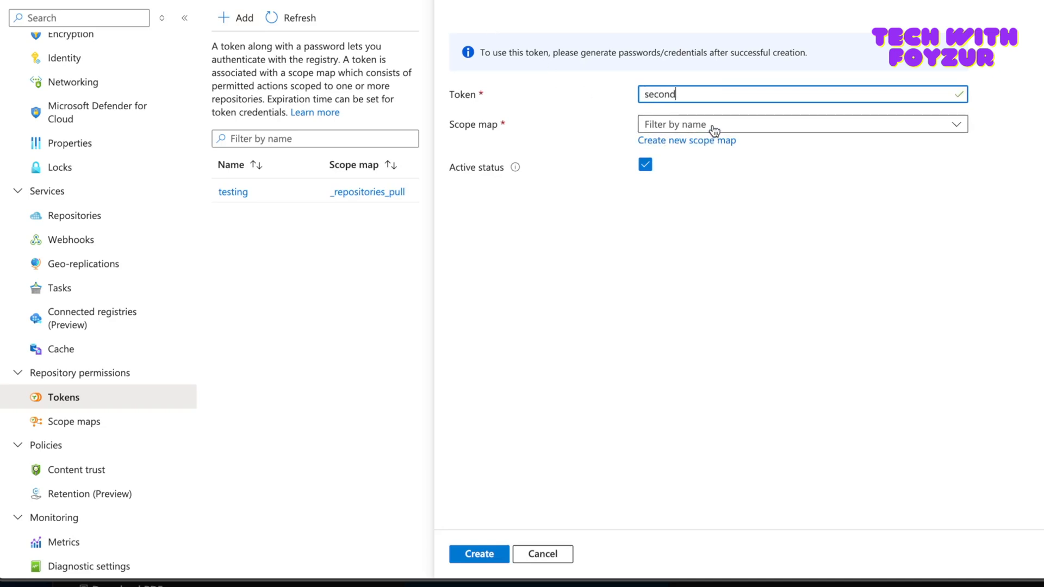
mouse_move(687, 141)
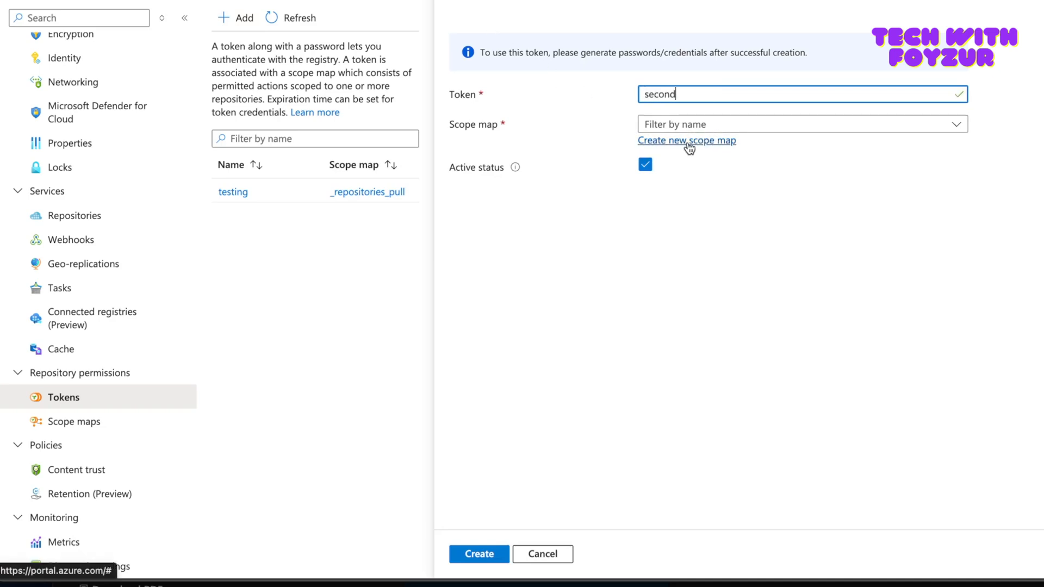
- Create a new scope map testingfoyzur granting two permissions on the hello repository
left_click(687, 140)
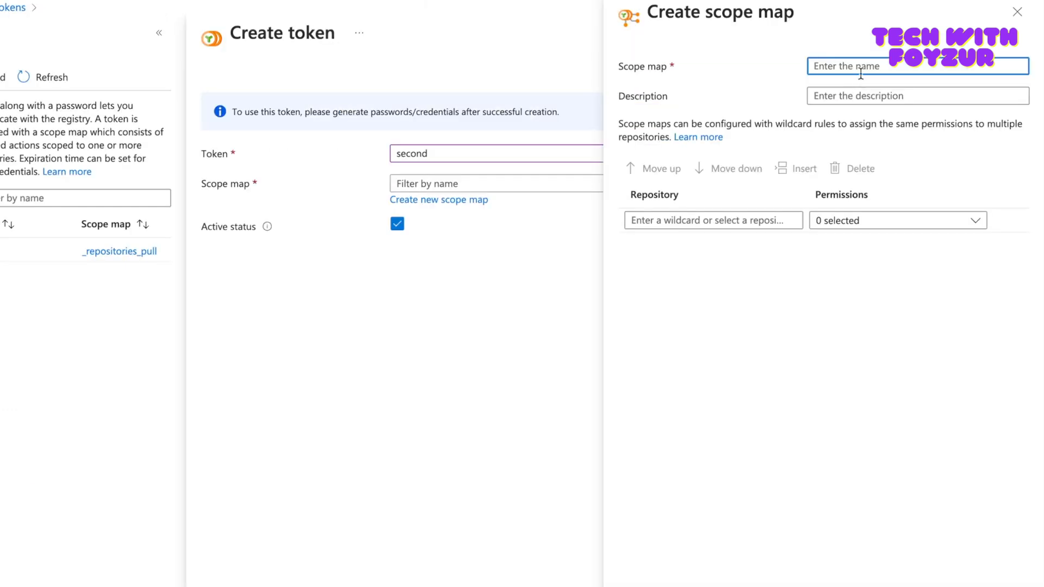
type("testing")
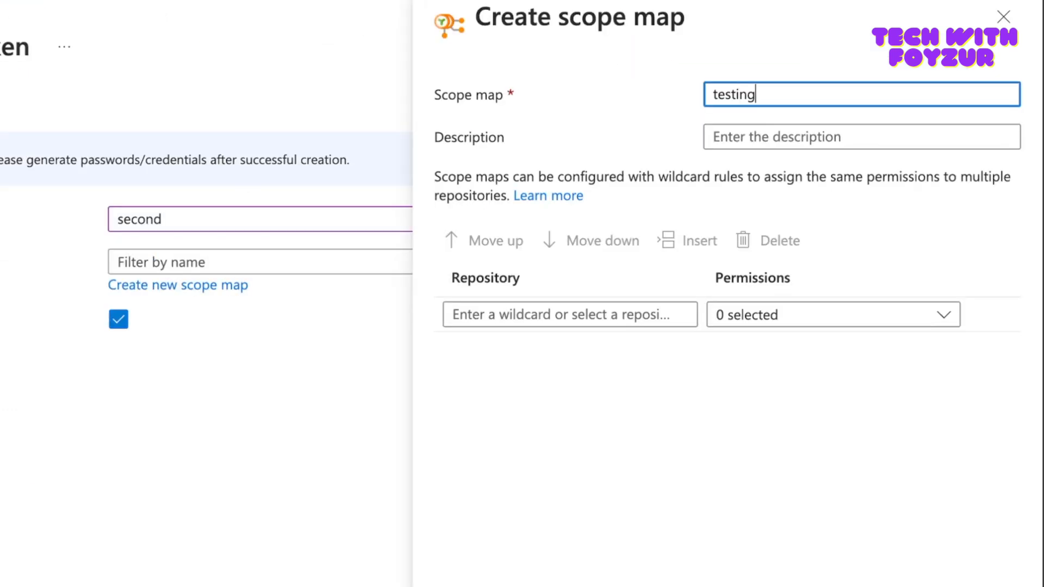
type("foyzur")
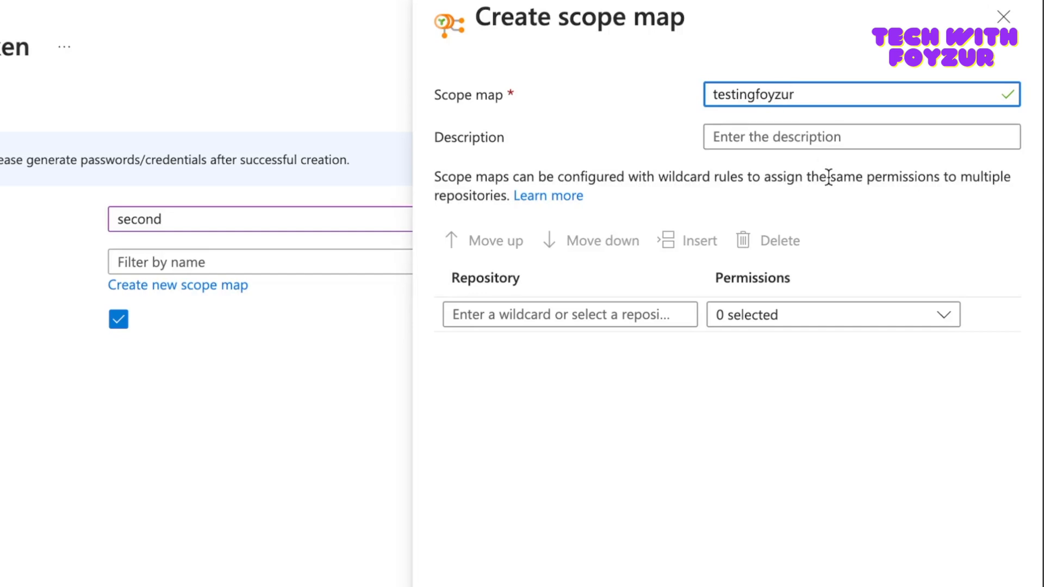
left_click(569, 314)
type("hello")
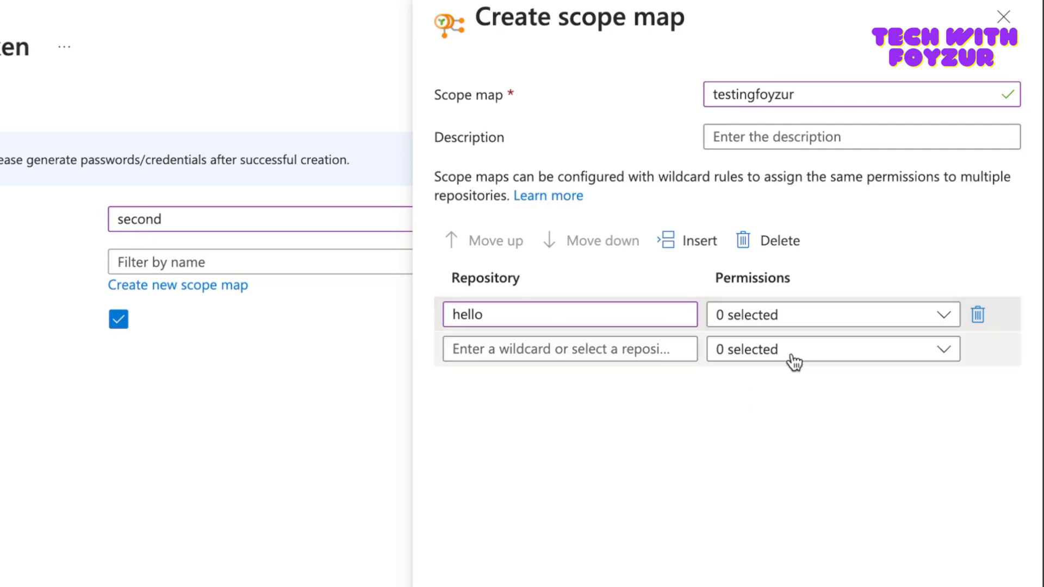
left_click(832, 314)
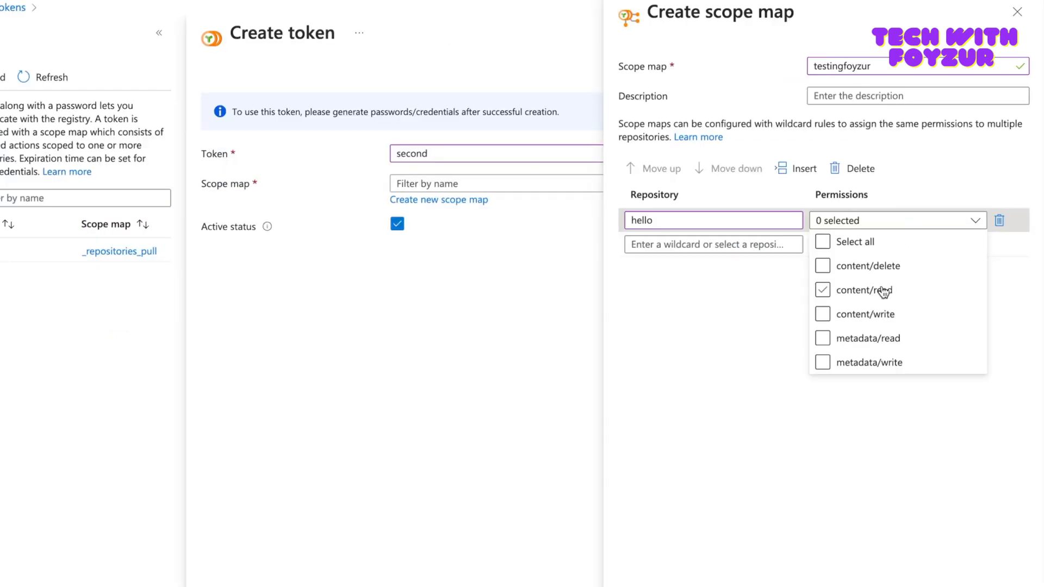
left_click(822, 314)
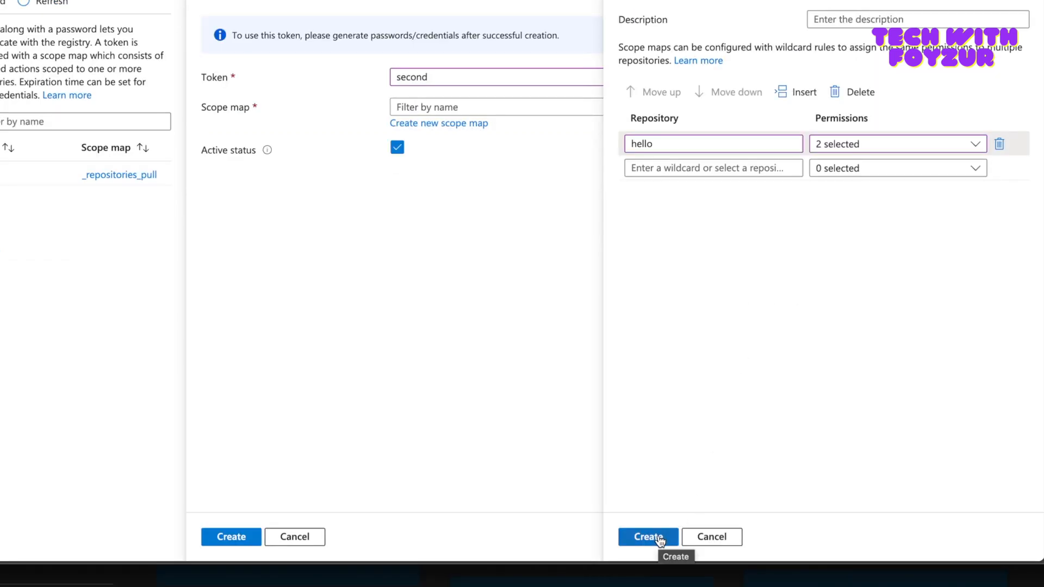
left_click(648, 536)
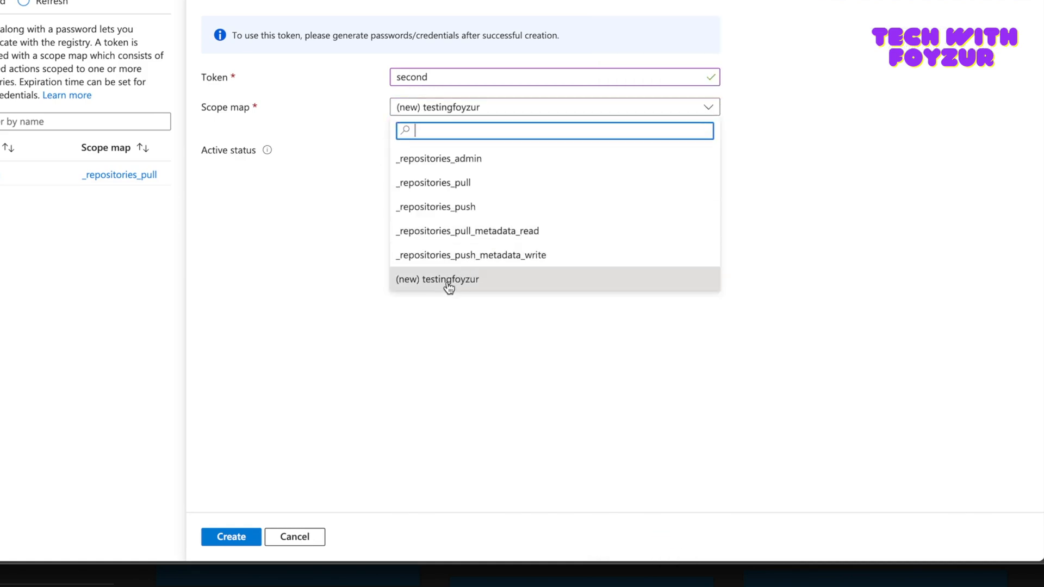
- Assign the testingfoyzur scope map and create the second token
left_click(437, 279)
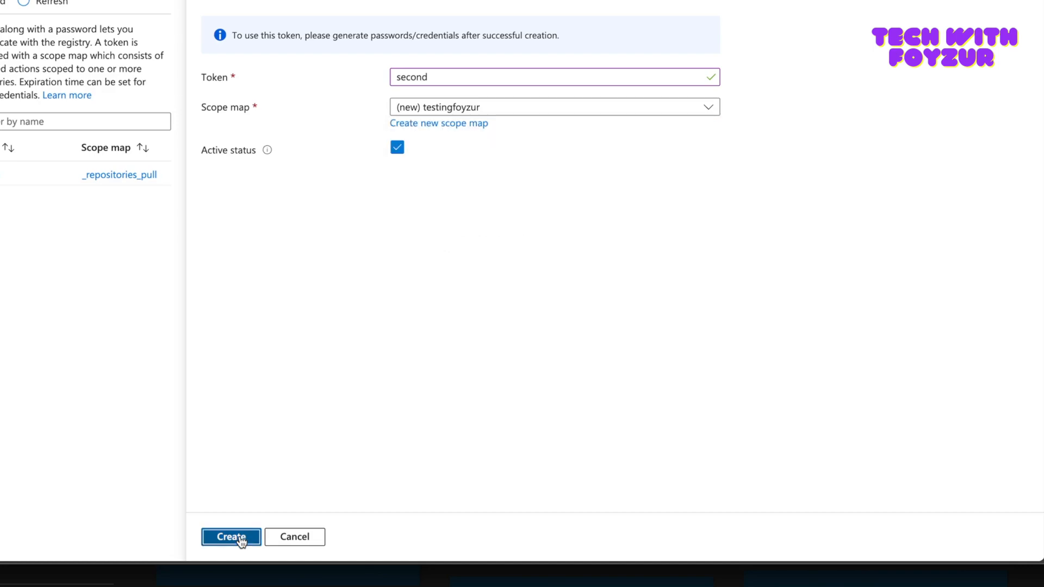
left_click(230, 537)
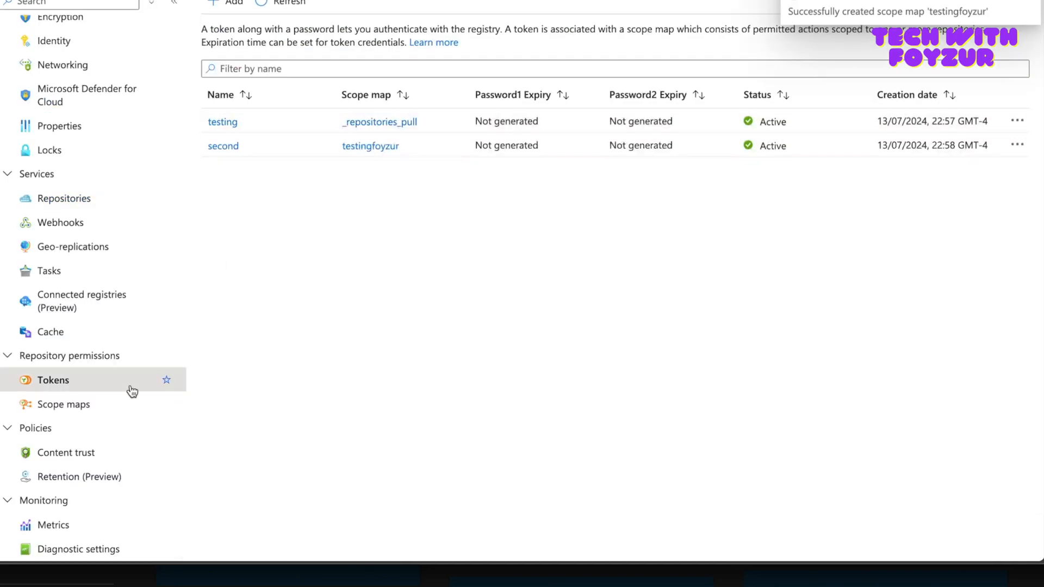
- Add a user scope map named thirdone under Scope maps, then return to the Tokens list
left_click(66, 404)
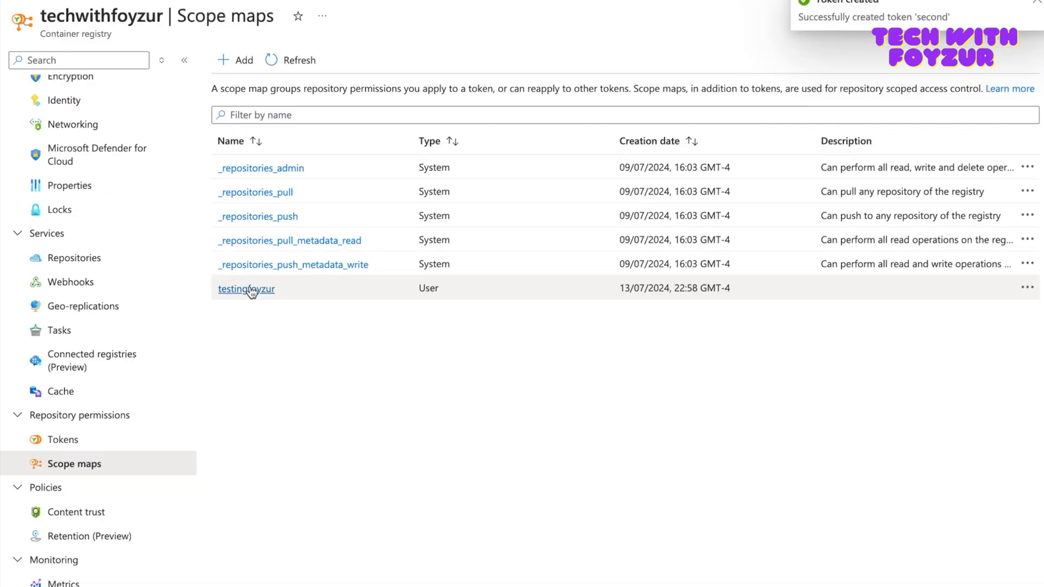
left_click(234, 60)
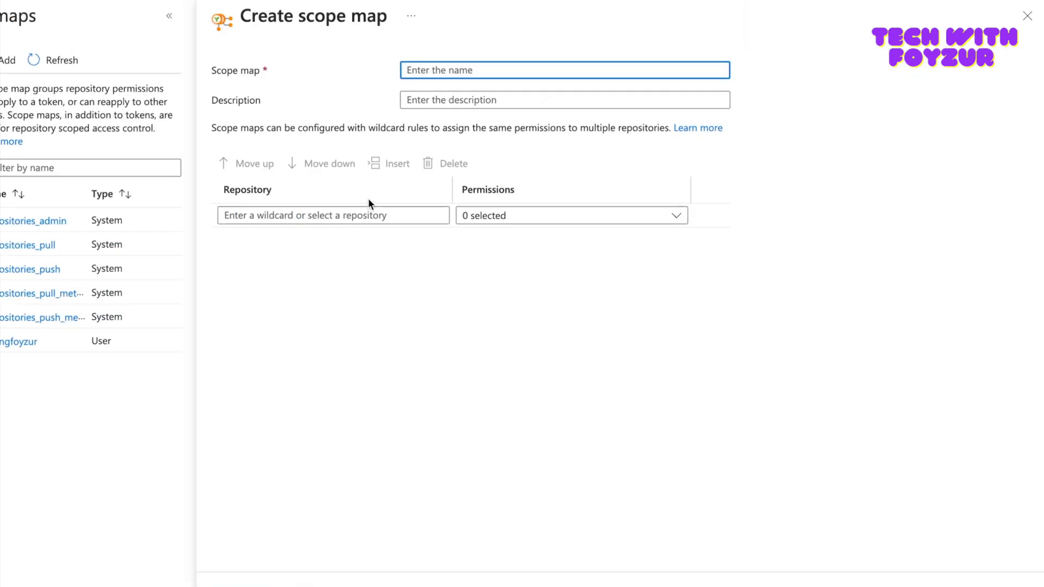
type("thirdon")
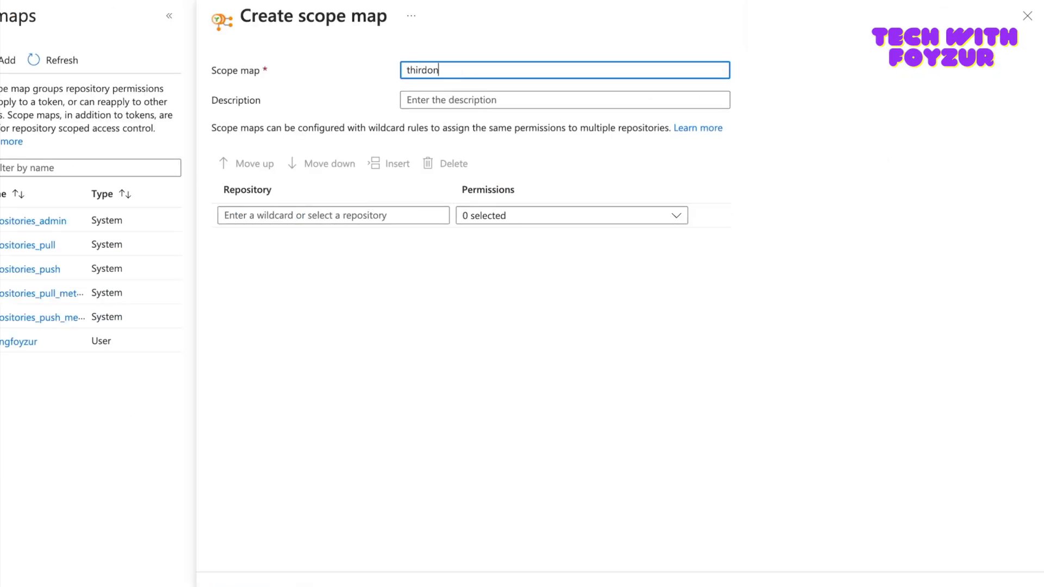
left_click(389, 163)
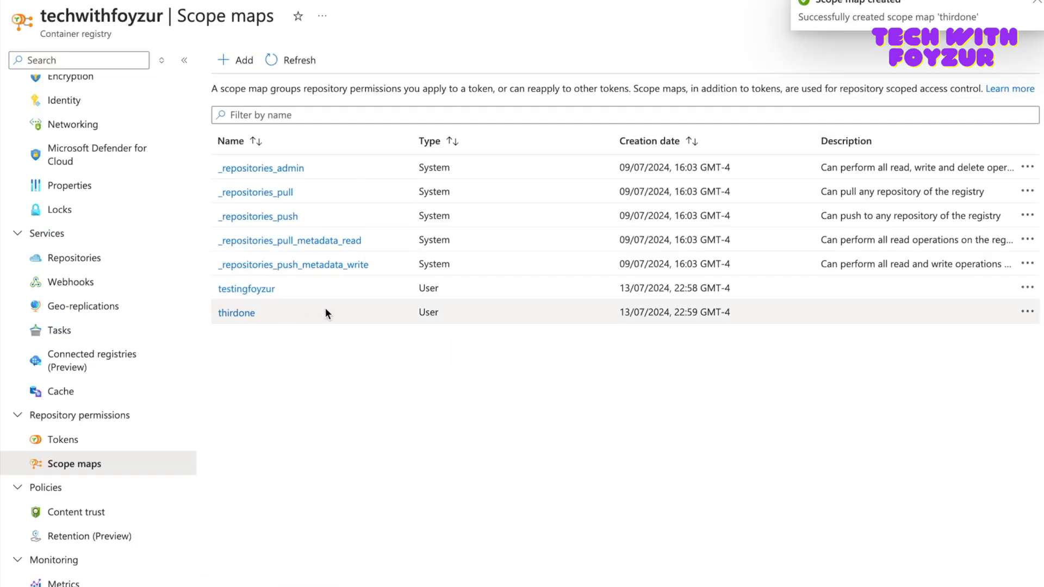
mouse_move(236, 312)
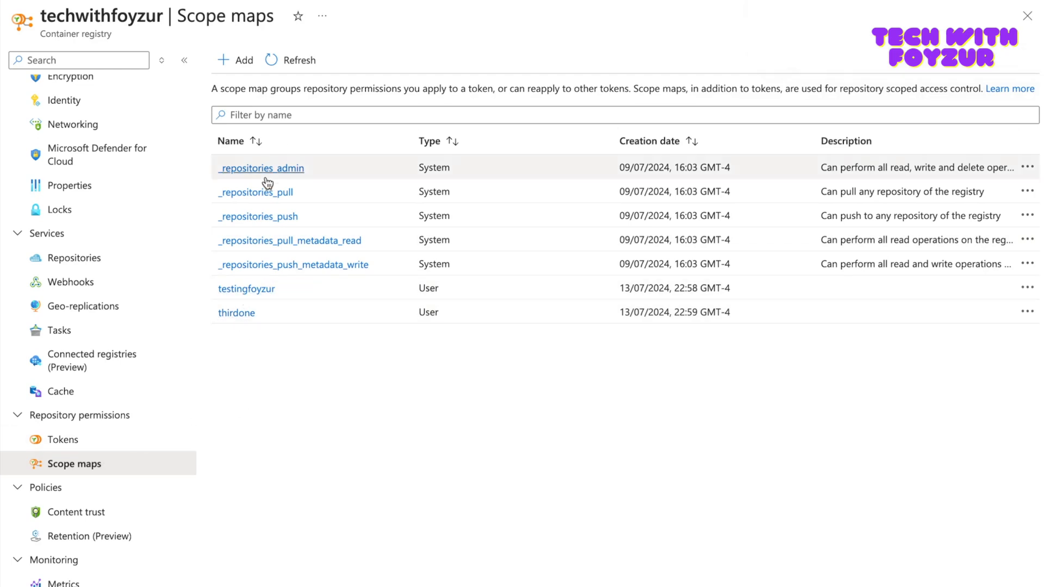
left_click(63, 439)
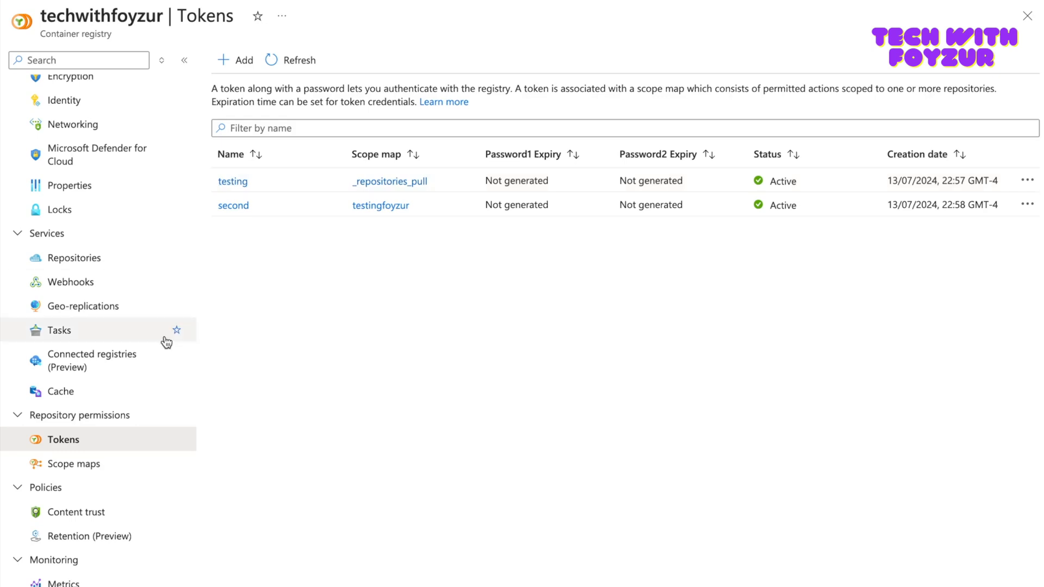
- Abandon a third token and open the testing token's password1 details
left_click(235, 60)
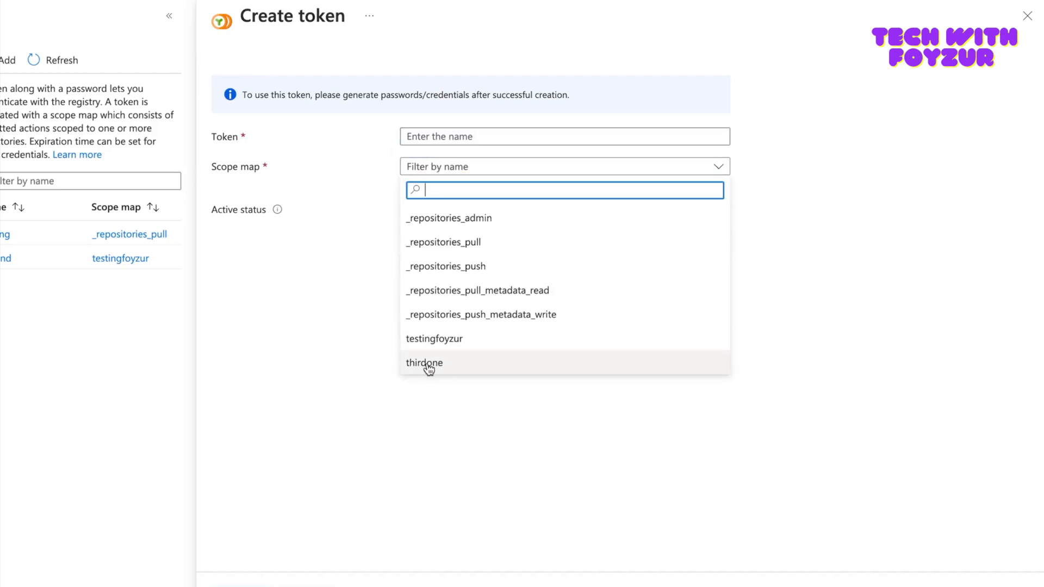
left_click(1026, 15)
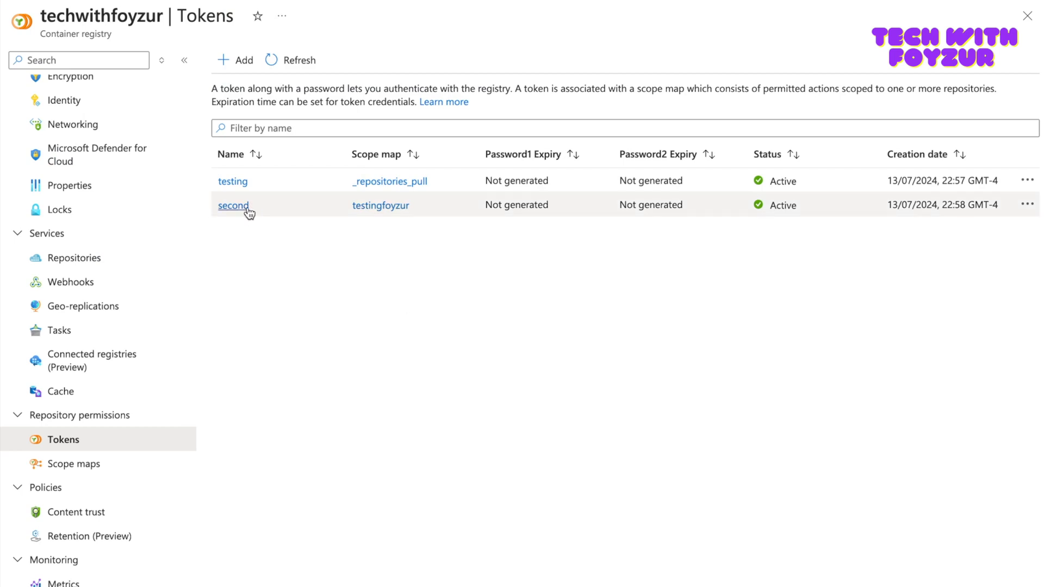
left_click(232, 181)
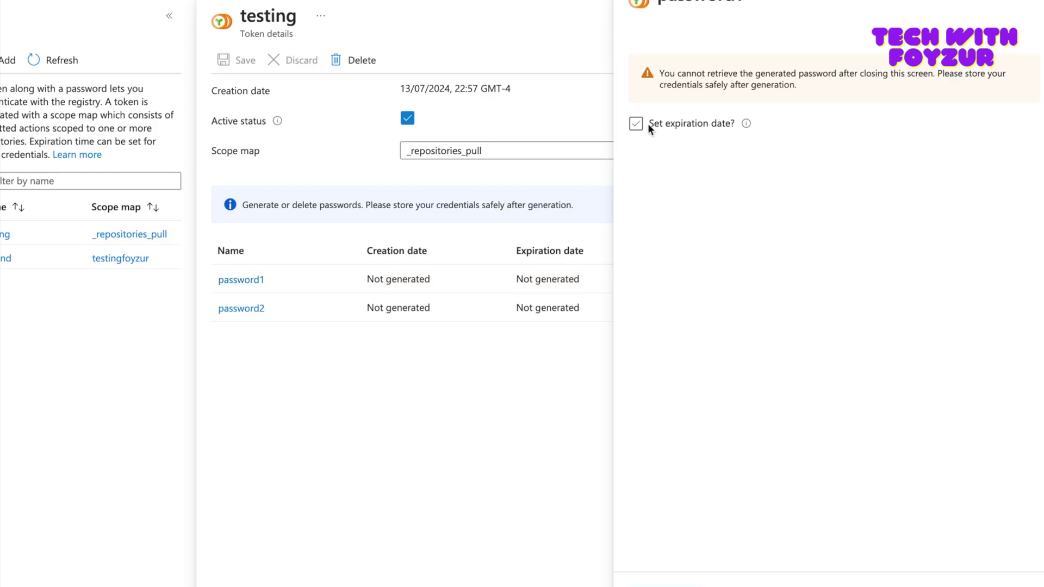
- Enable an expiration date of 13/07/2025 and generate password1
left_click(635, 124)
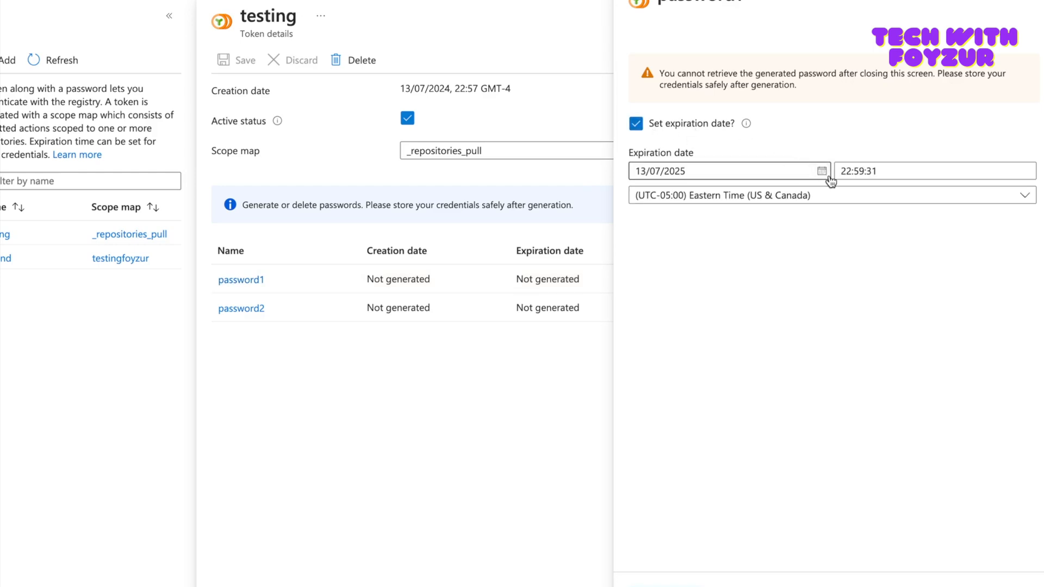
left_click(852, 171)
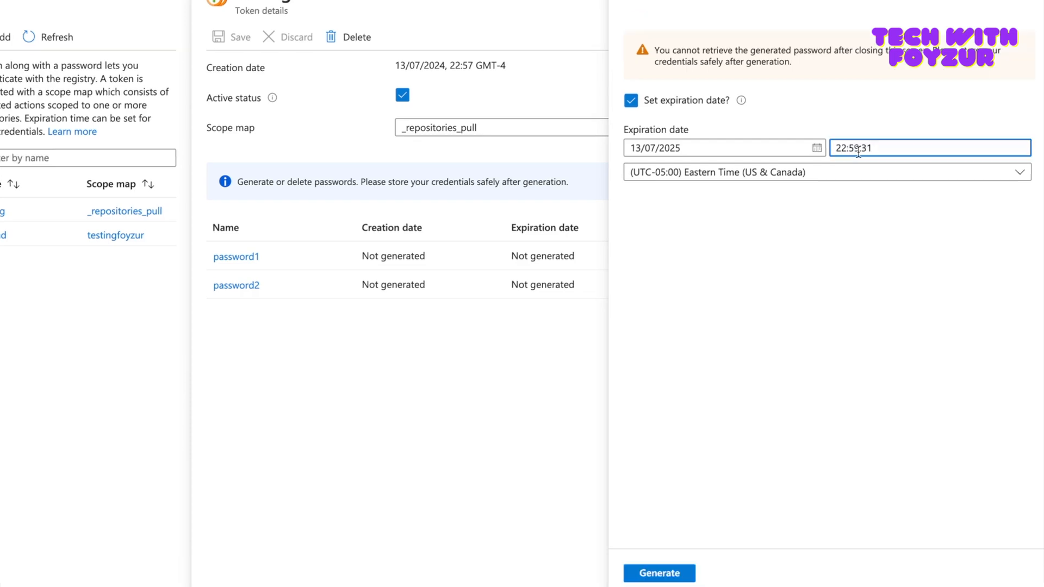
left_click(659, 573)
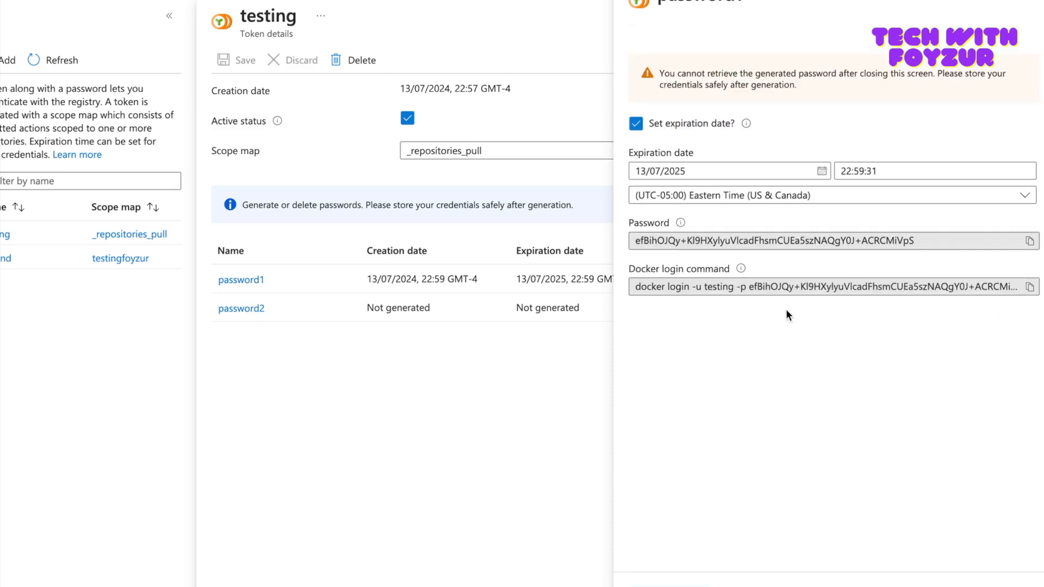
mouse_move(828, 295)
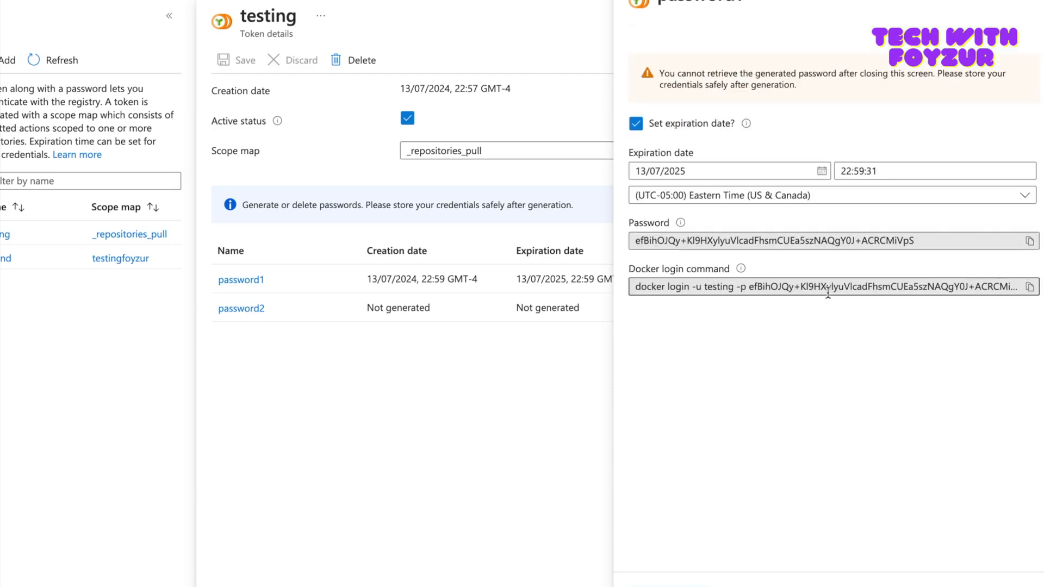
- Copy the docker login command and run it in the VS Code terminal
left_click(1030, 287)
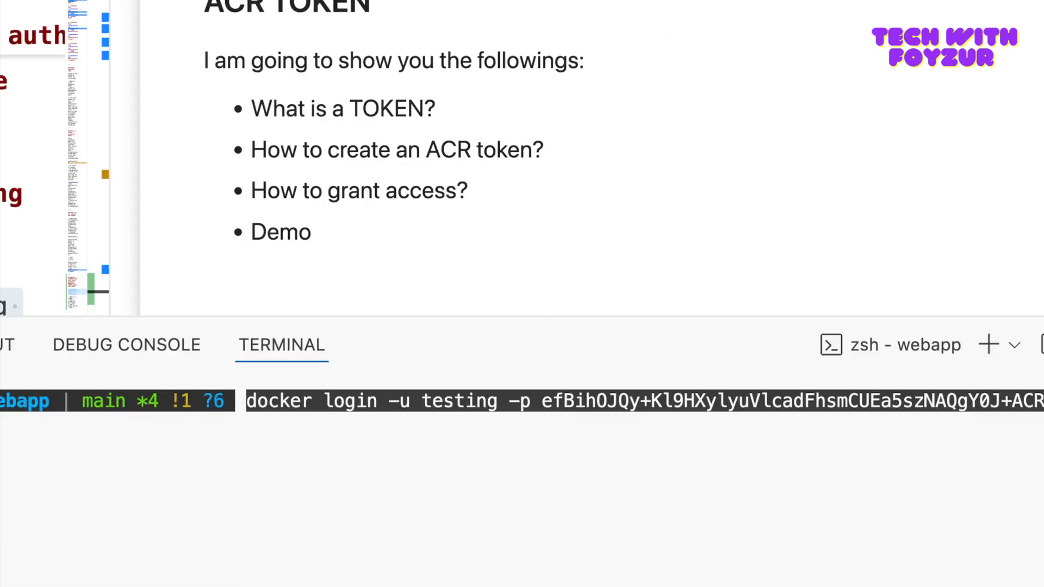
key("Return")
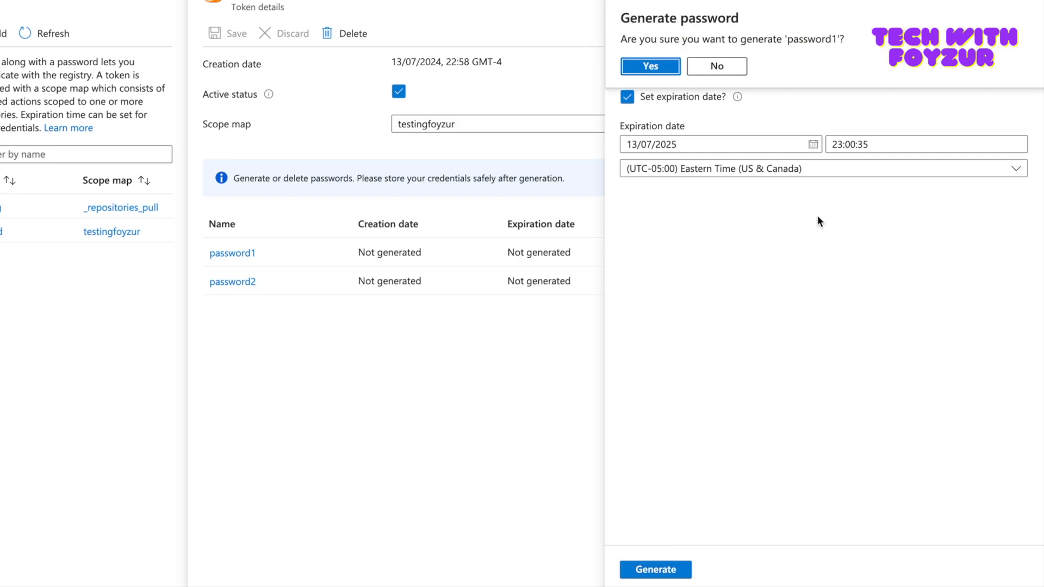
mouse_move(717, 85)
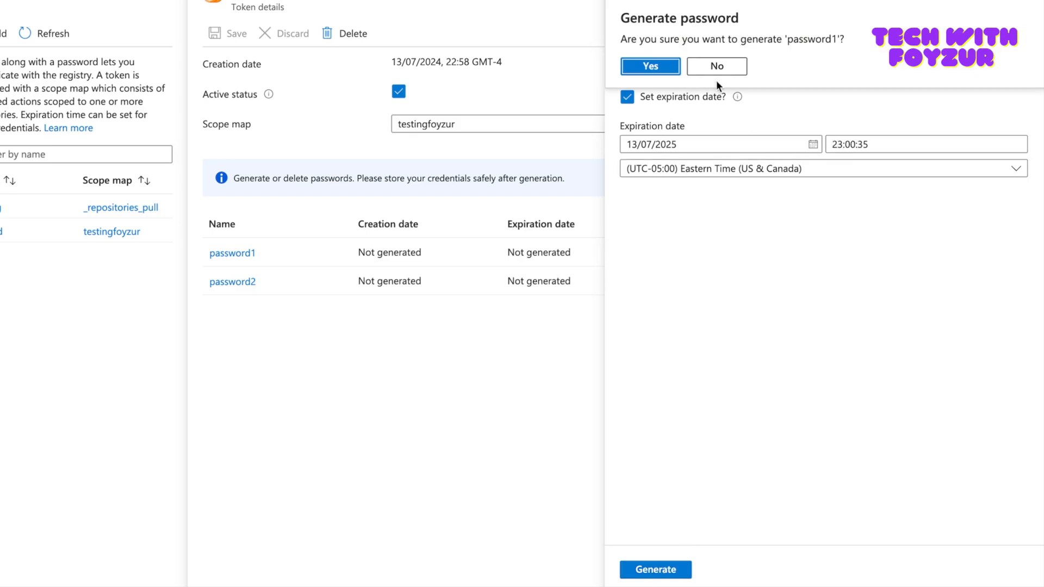
left_click(651, 66)
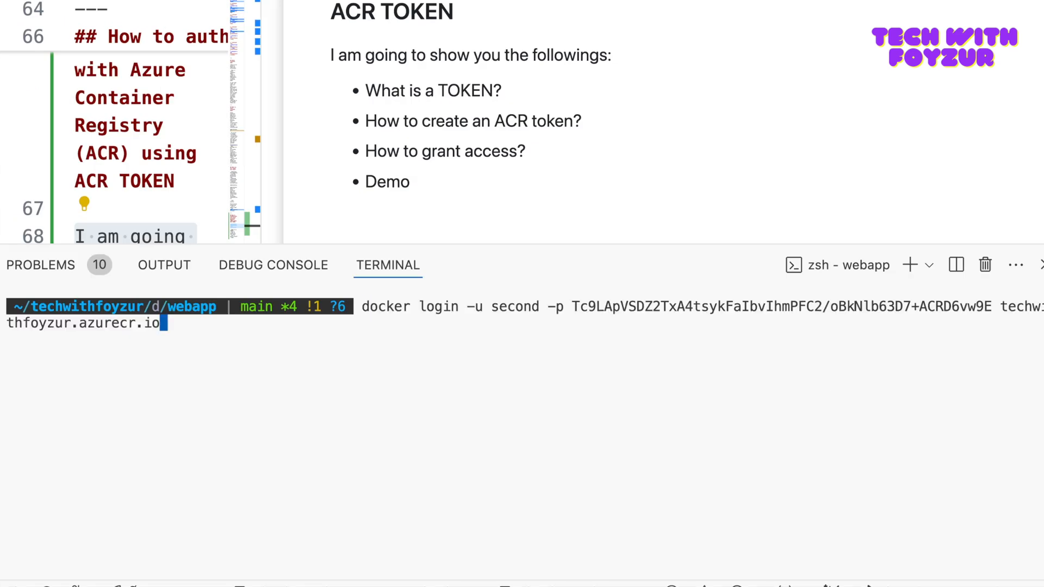
- Docker login as the second token, then push techwithfoyzur.azurecr.io/hello:latest to the registry
key("Return")
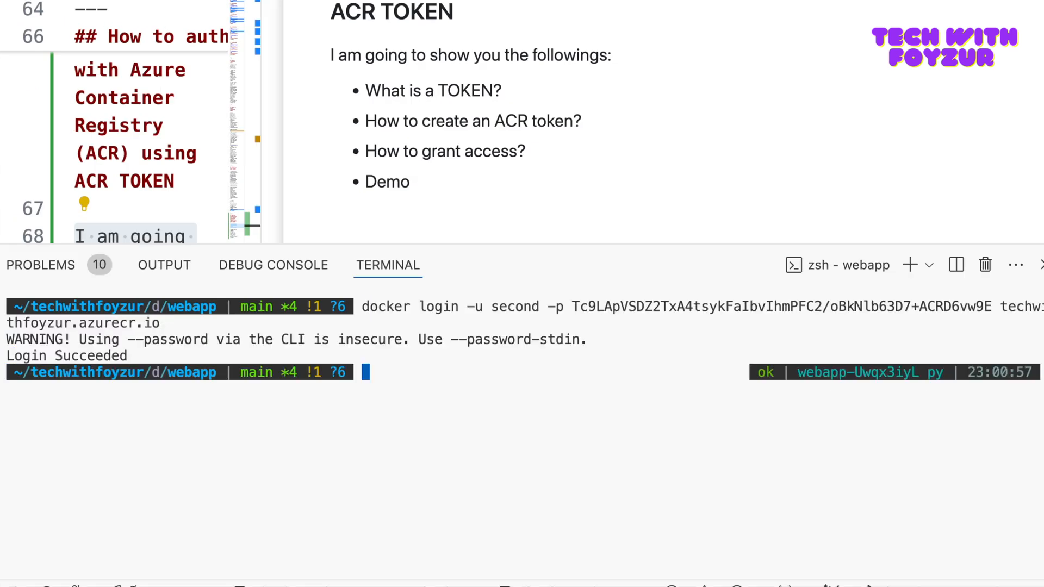
type("push")
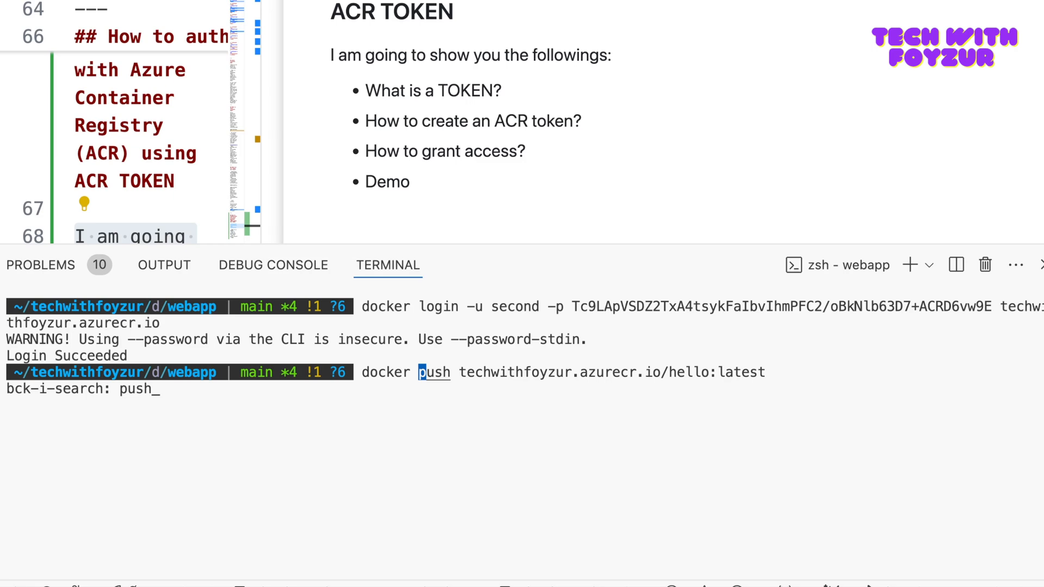
mouse_move(649, 325)
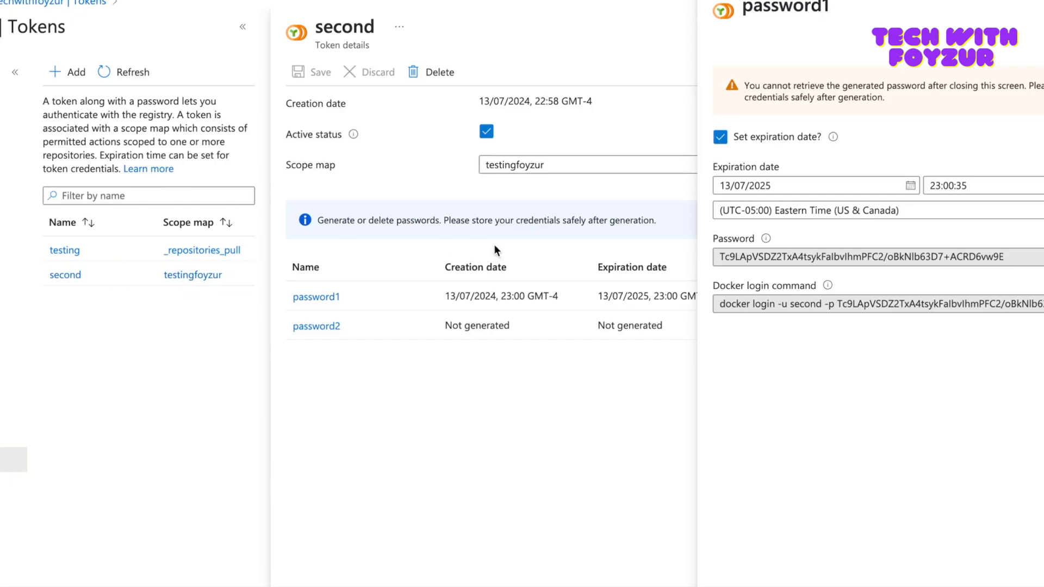
left_click(1024, 23)
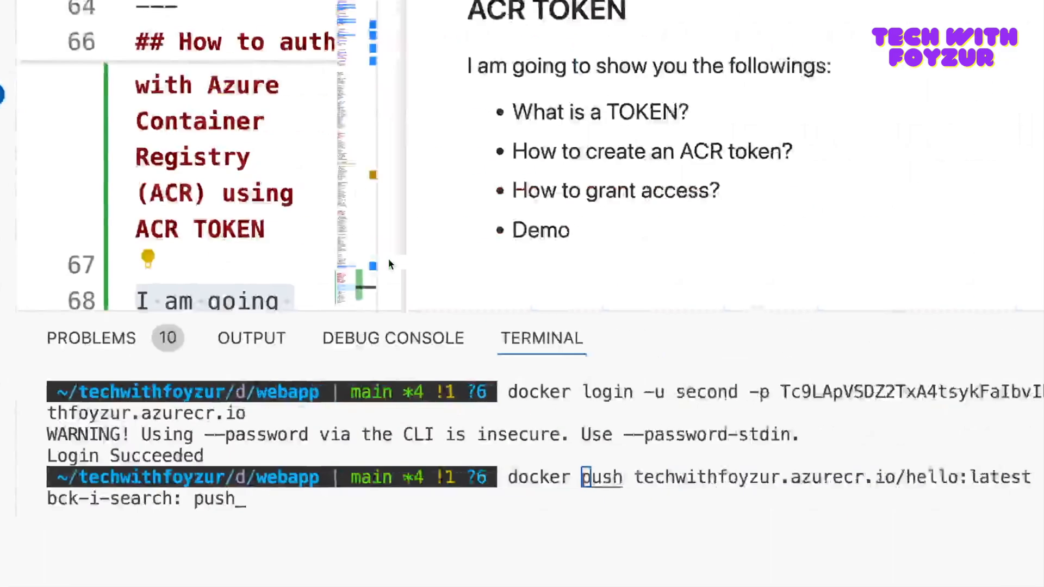
key("Return")
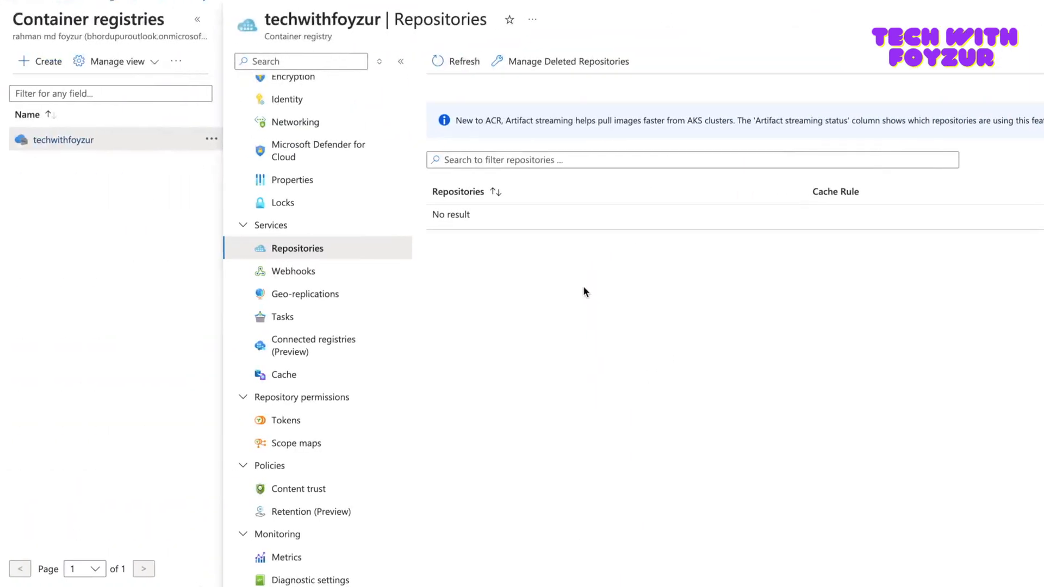
- Confirm the hello repository now lists a latest tag under the registry's Repositories
left_click(286, 420)
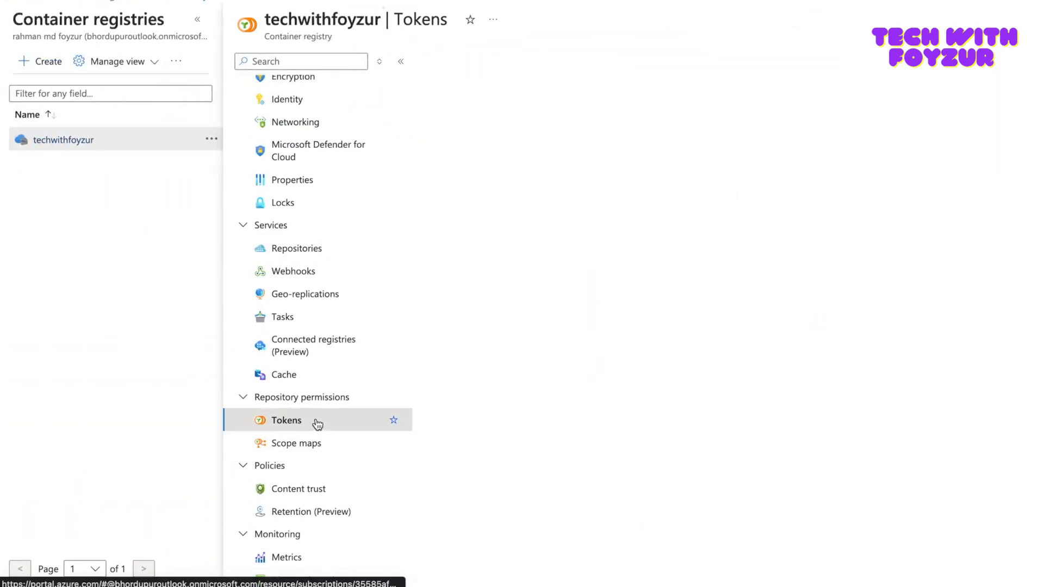
left_click(286, 419)
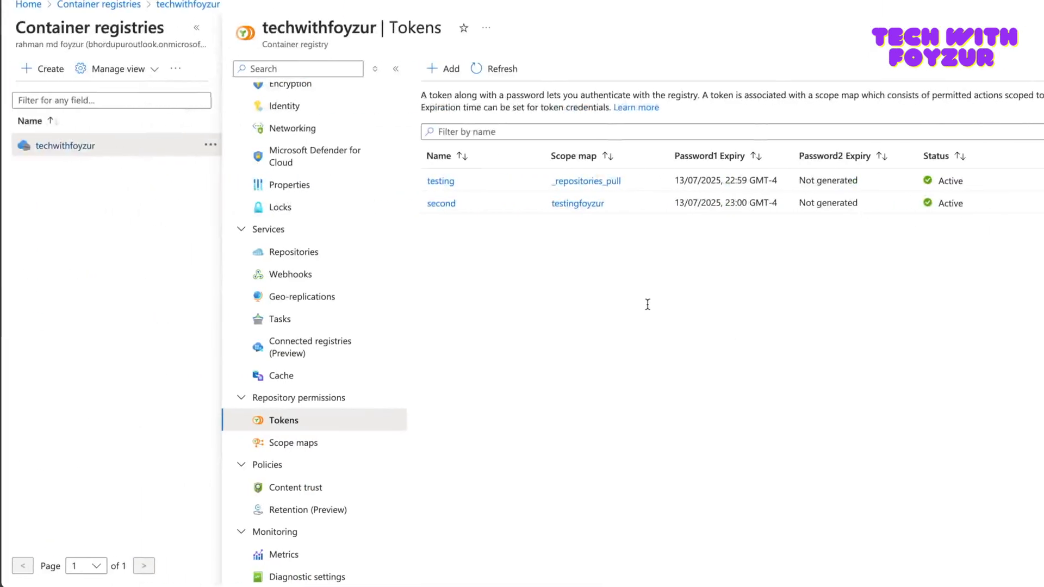
mouse_move(294, 251)
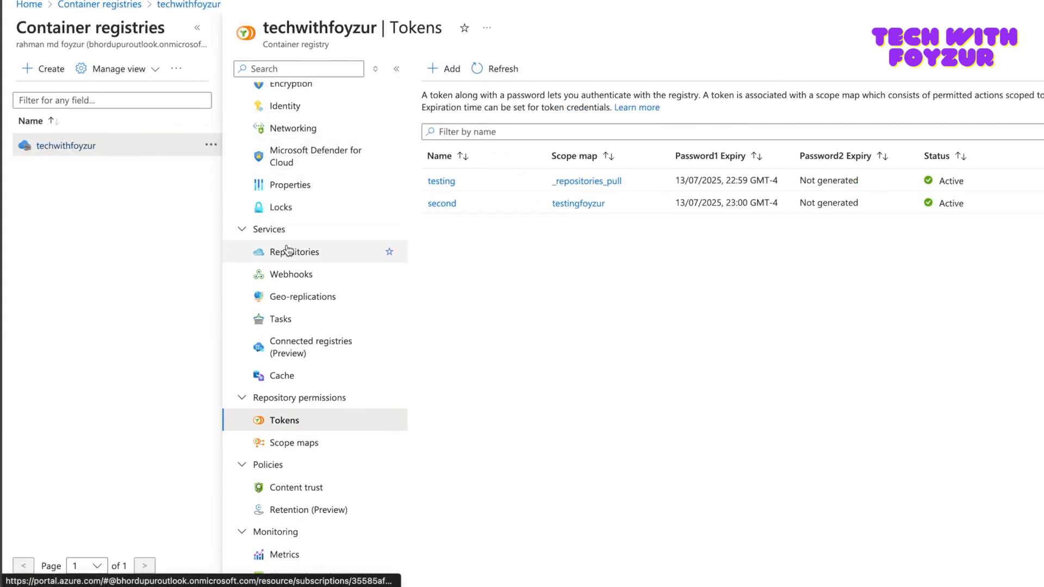
left_click(295, 251)
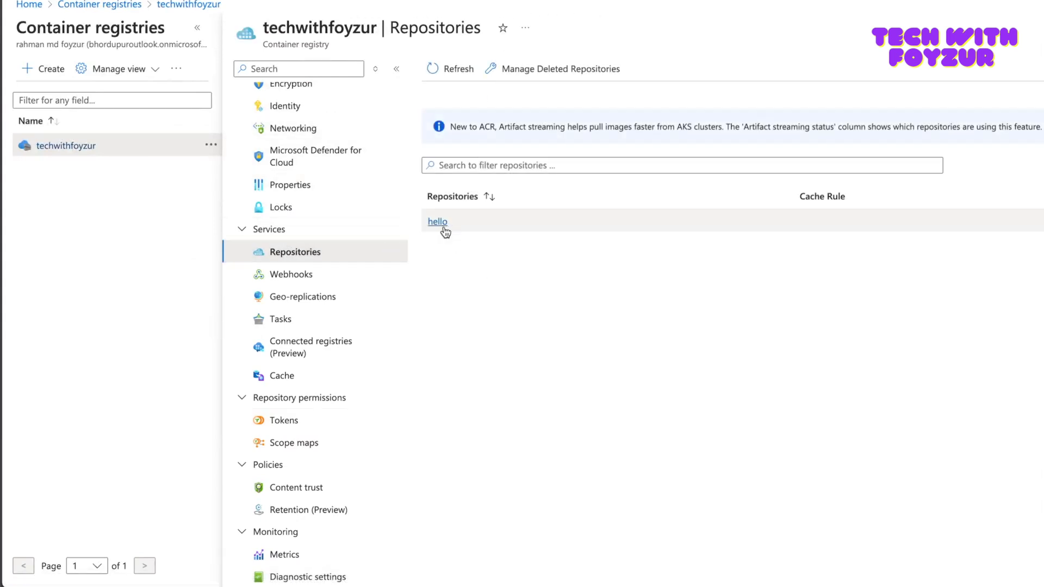
left_click(437, 220)
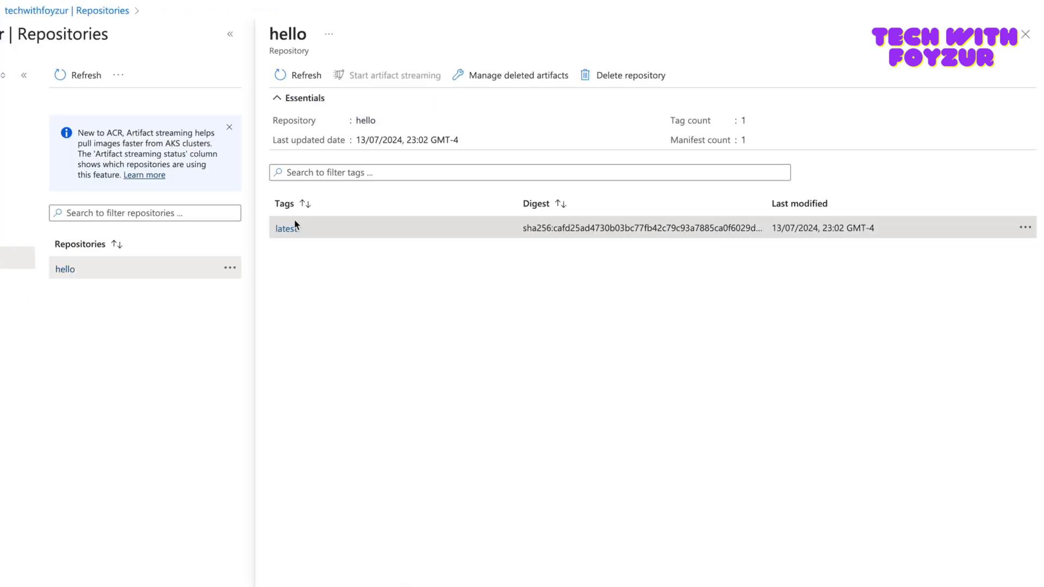
left_click(282, 227)
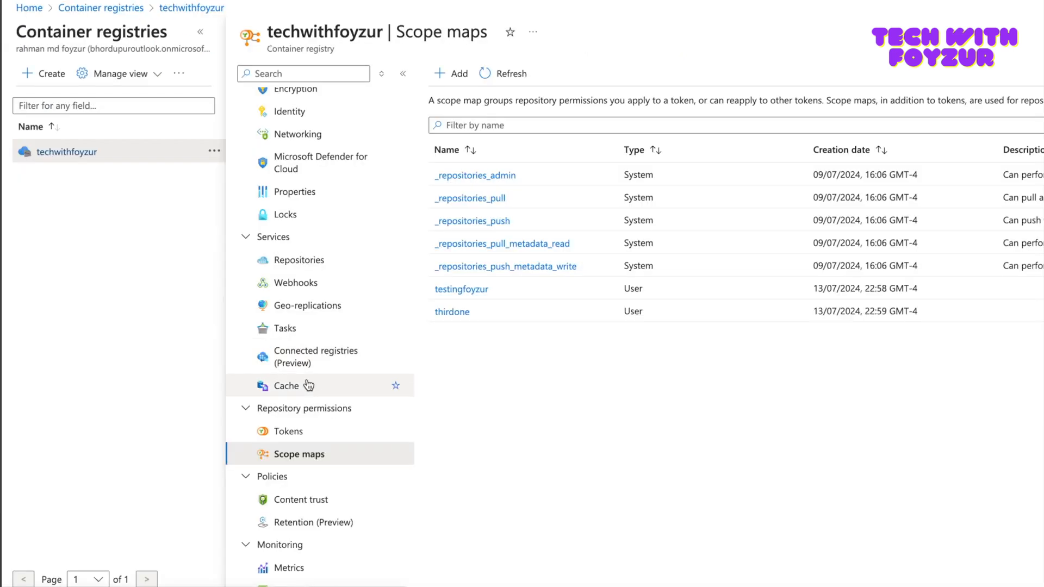
- Regenerate the testing token's password1, confirming overwrite of the old password
left_click(289, 431)
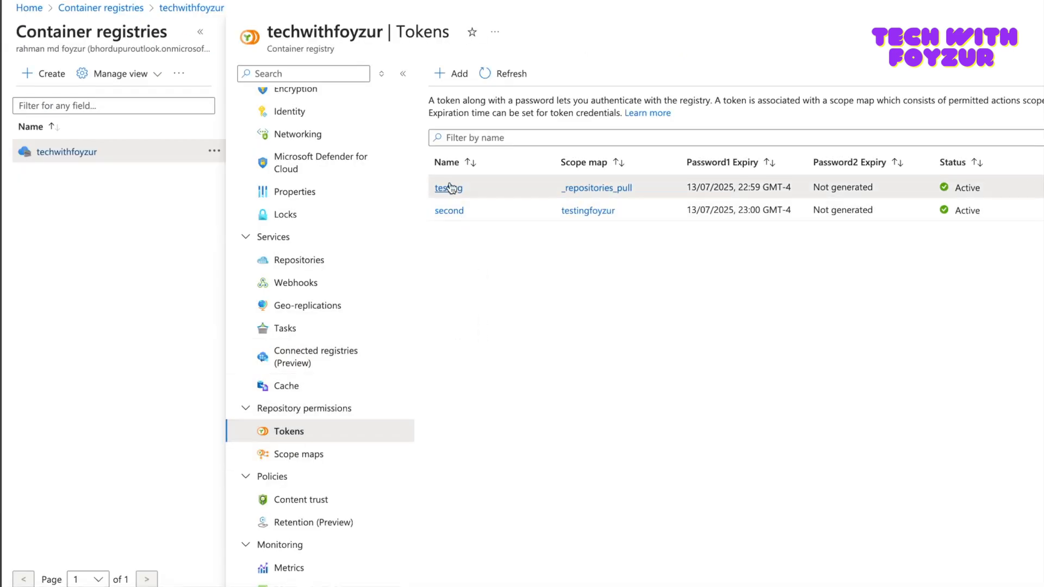
left_click(447, 187)
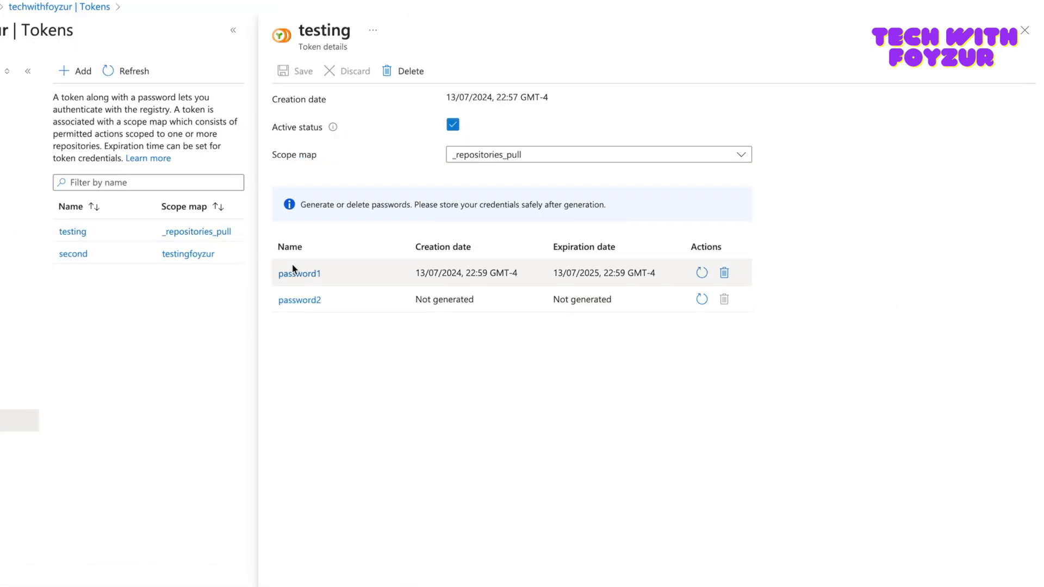
left_click(701, 273)
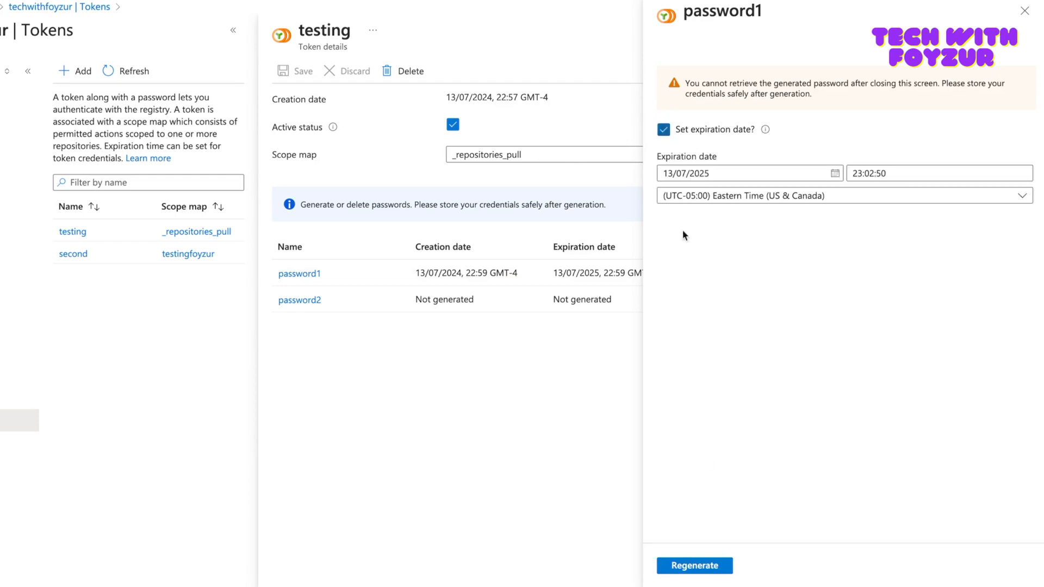
left_click(694, 566)
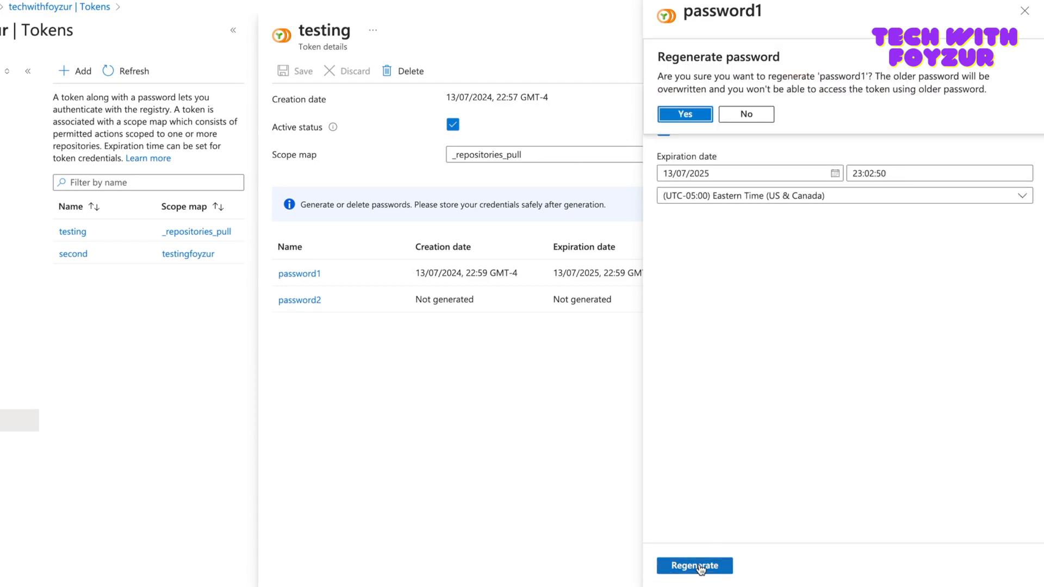
left_click(684, 114)
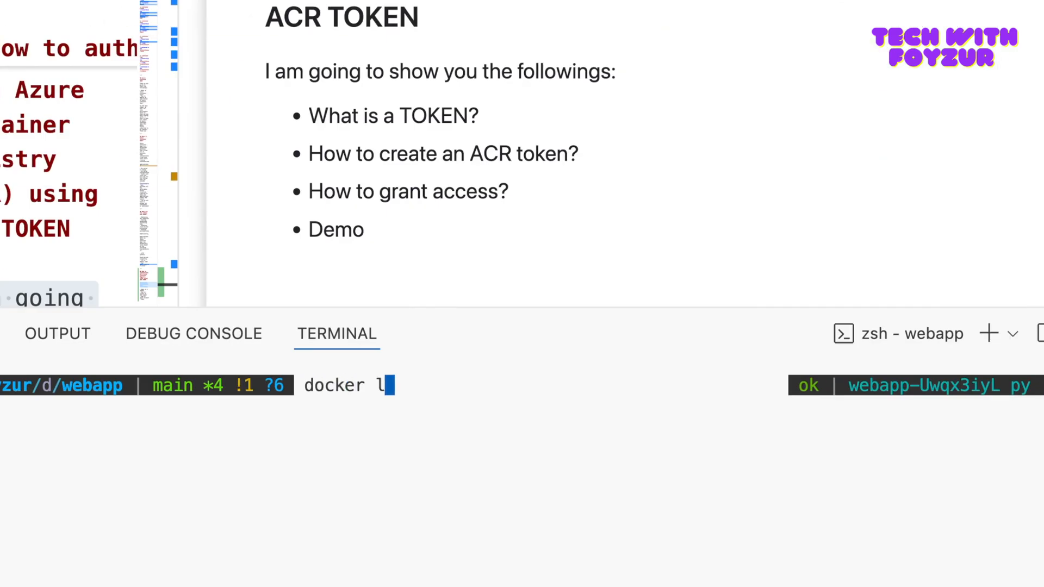
- Docker logout, login as testing with the new password, and pull techwithfoyzur.azurecr.io/hello:latest
key("Return")
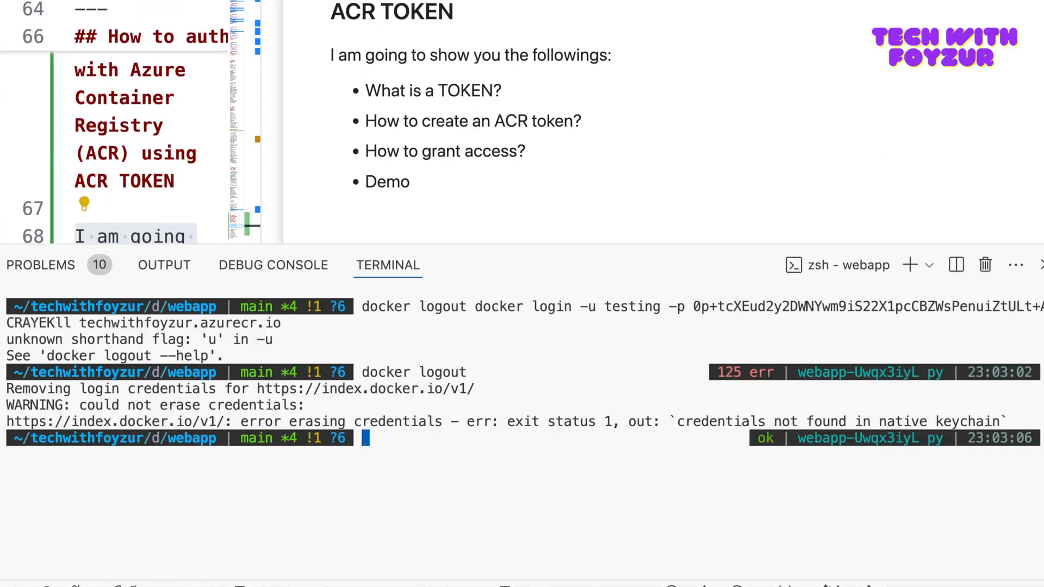
key("Return")
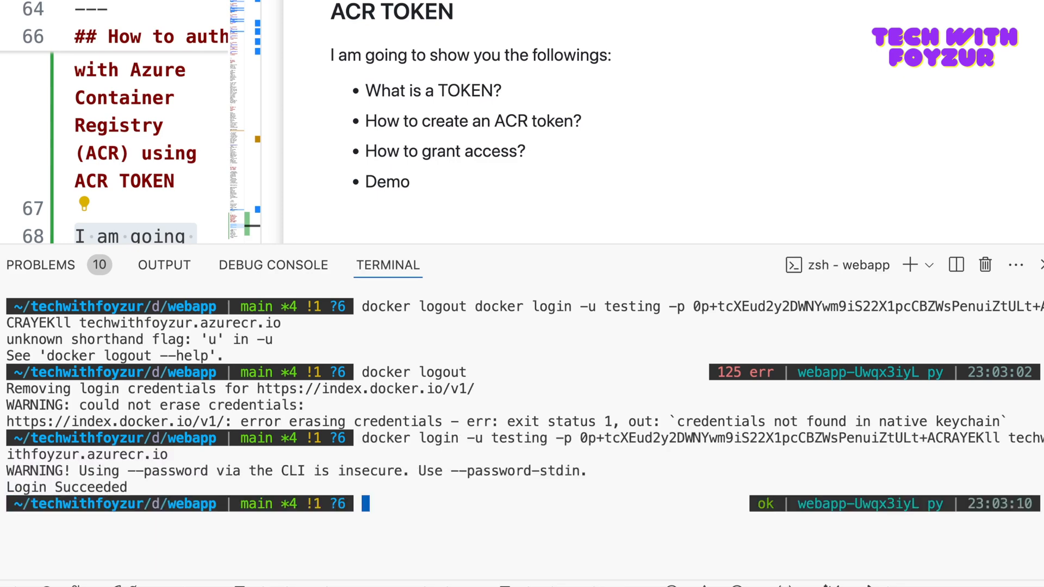
type("docker pull techwithfoyzur.azurecr.io/hello:latest")
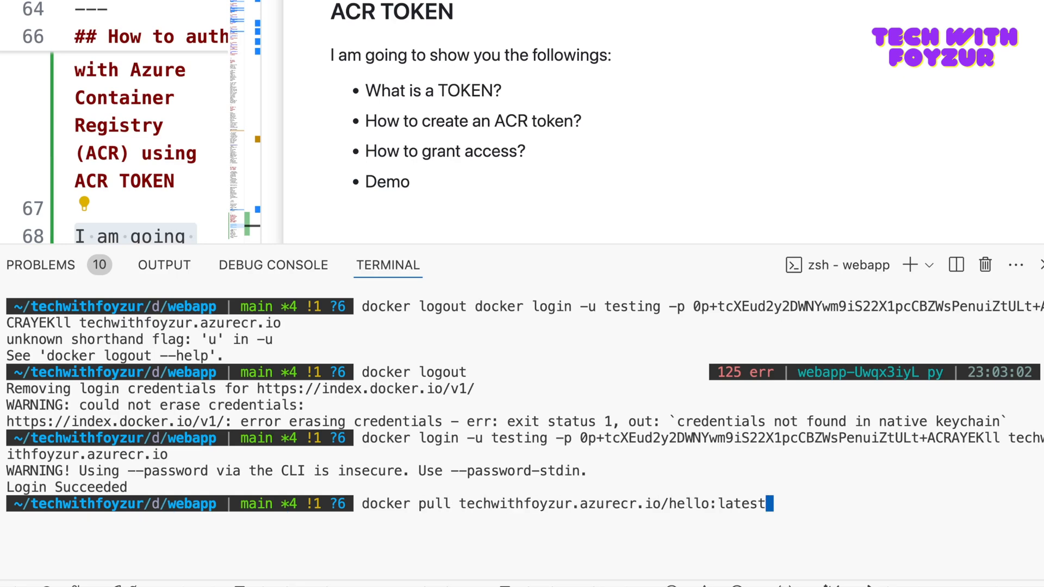
key("Return")
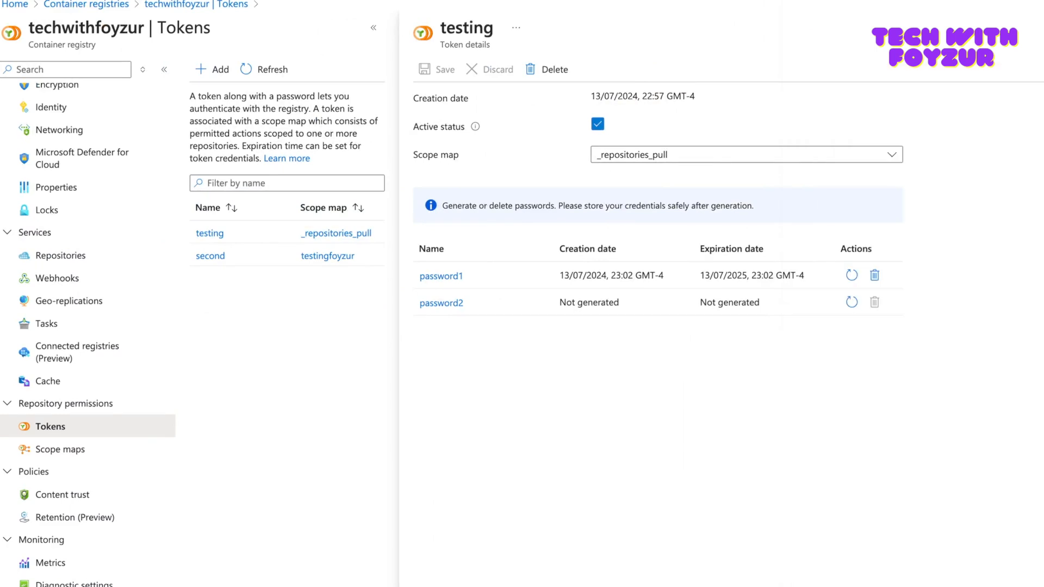
mouse_move(659, 328)
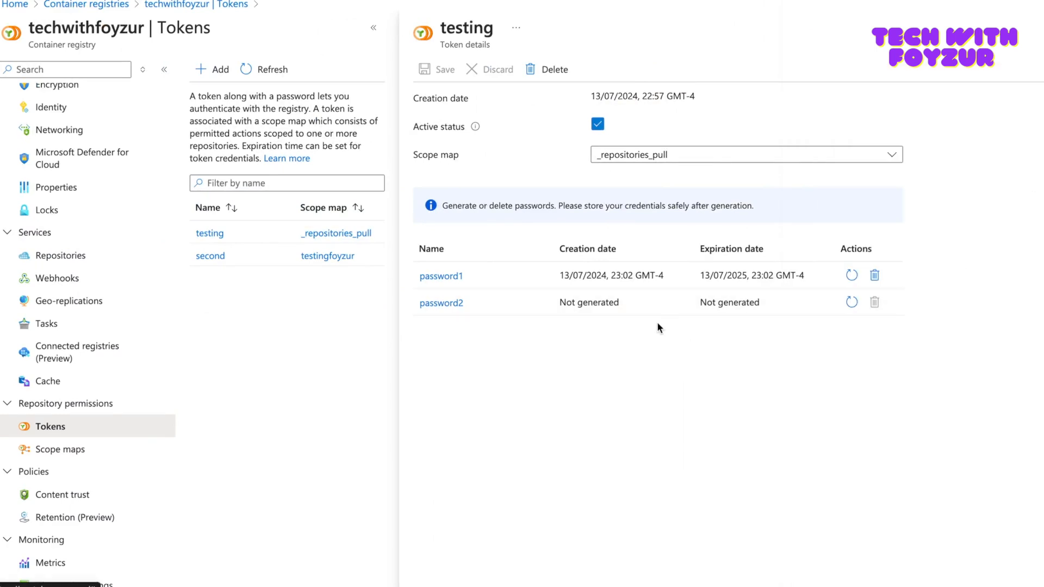